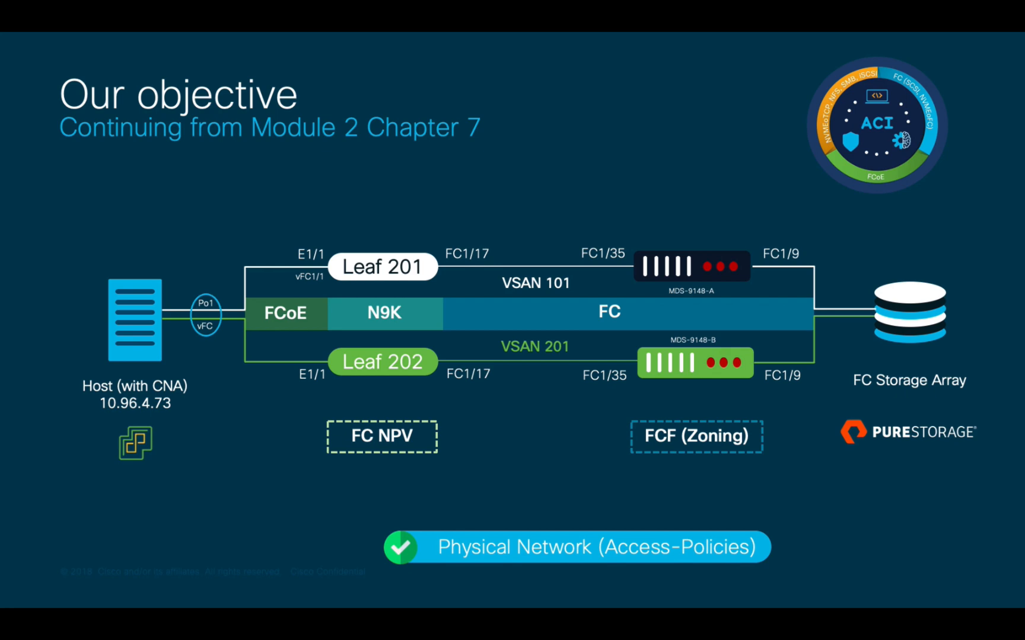
- Review the fabric inventory FC interfaces and vSphere storage adapters, then list all tenants
click(41, 215)
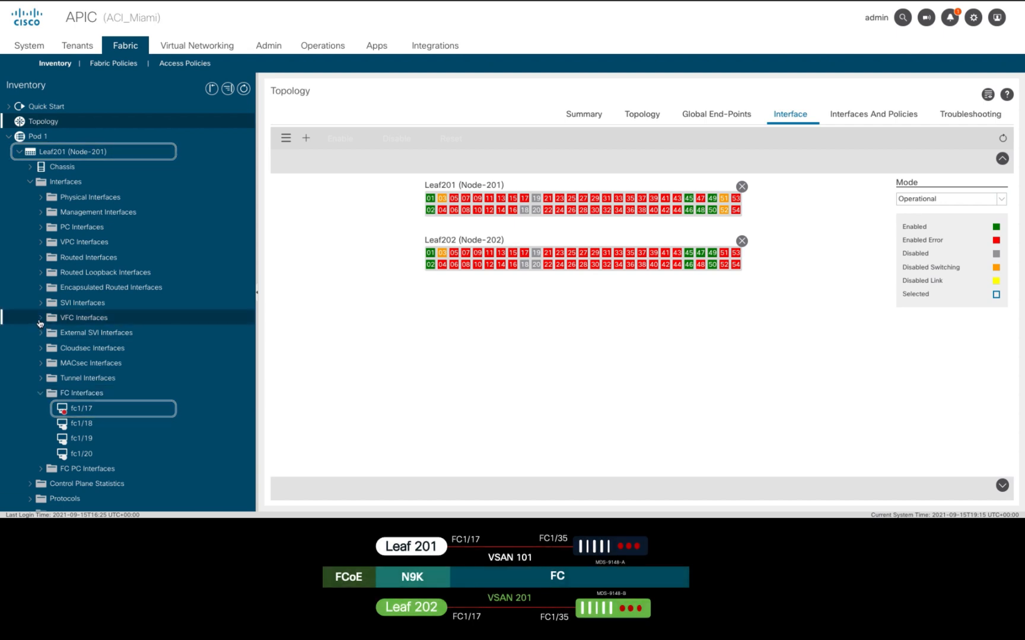
click(84, 318)
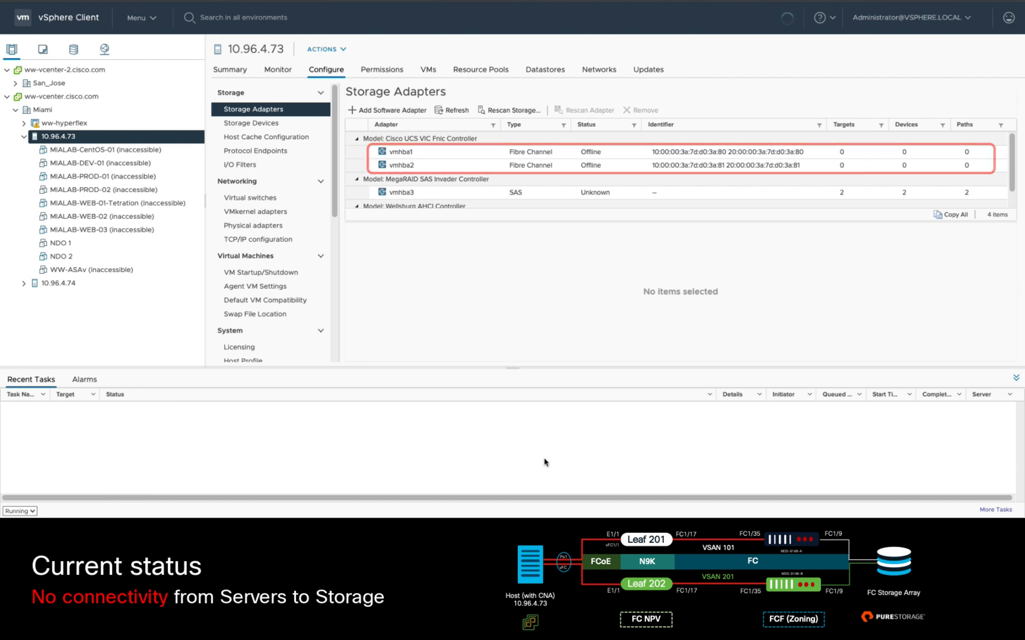
click(104, 149)
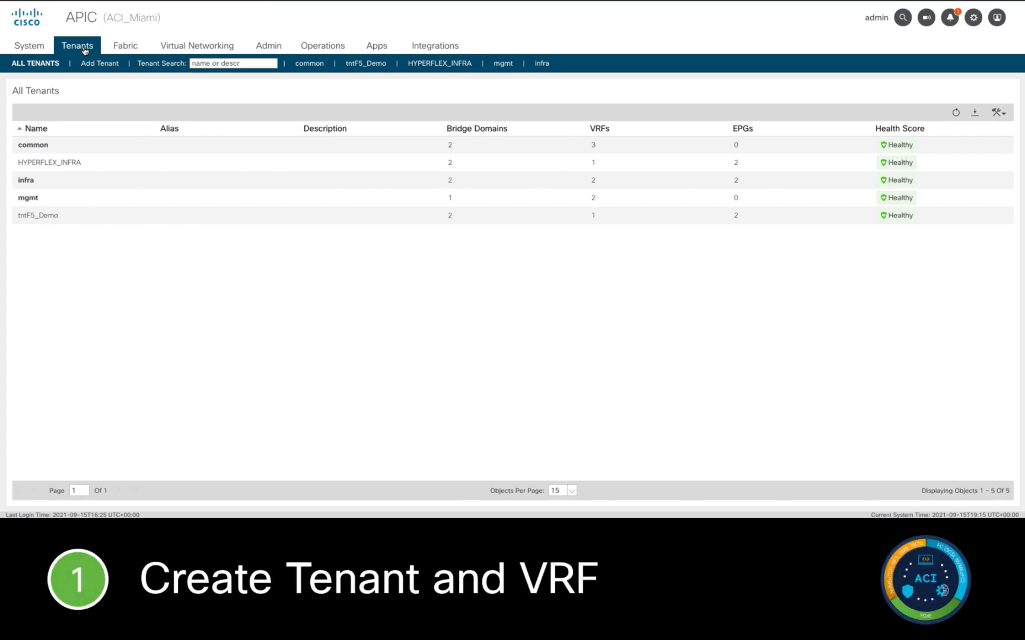
- Create tenant UNIFIED_FABRIC with VRF UNIFIED_FABRIC_VRF via Actions and navigate into it
click(996, 113)
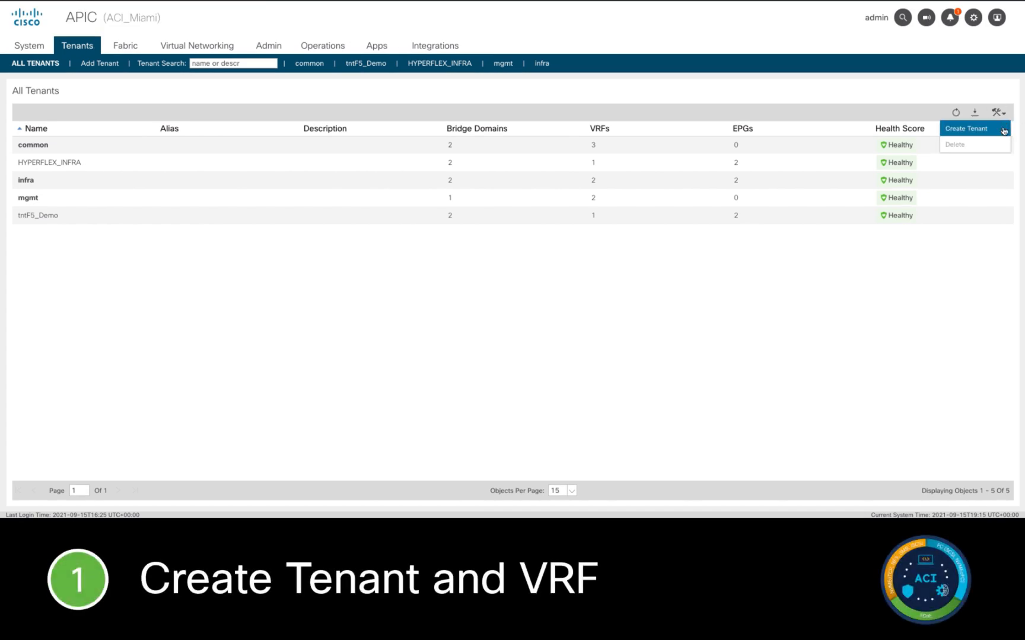
click(965, 128)
text(UNIFIED_FABRIC_VR)
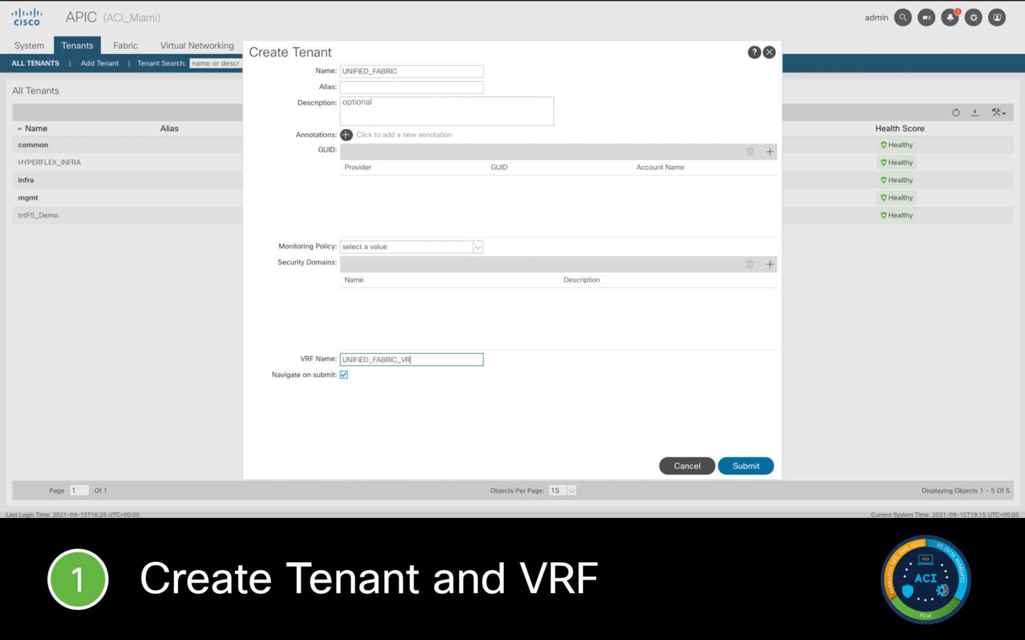
click(745, 466)
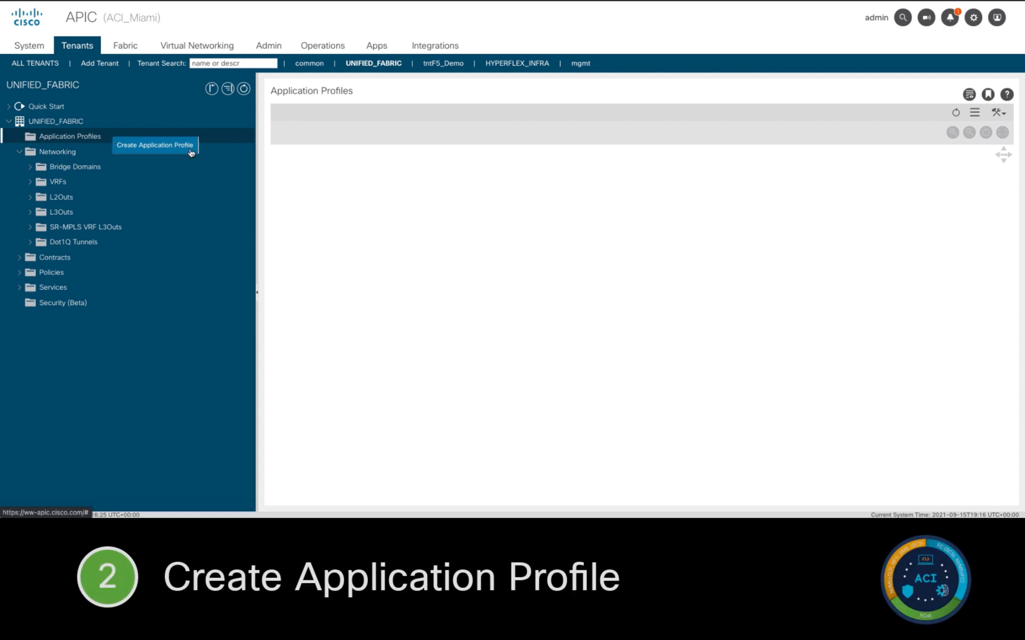
- Create the SAN_ACCESS application profile under the UNIFIED_FABRIC tenant
click(155, 145)
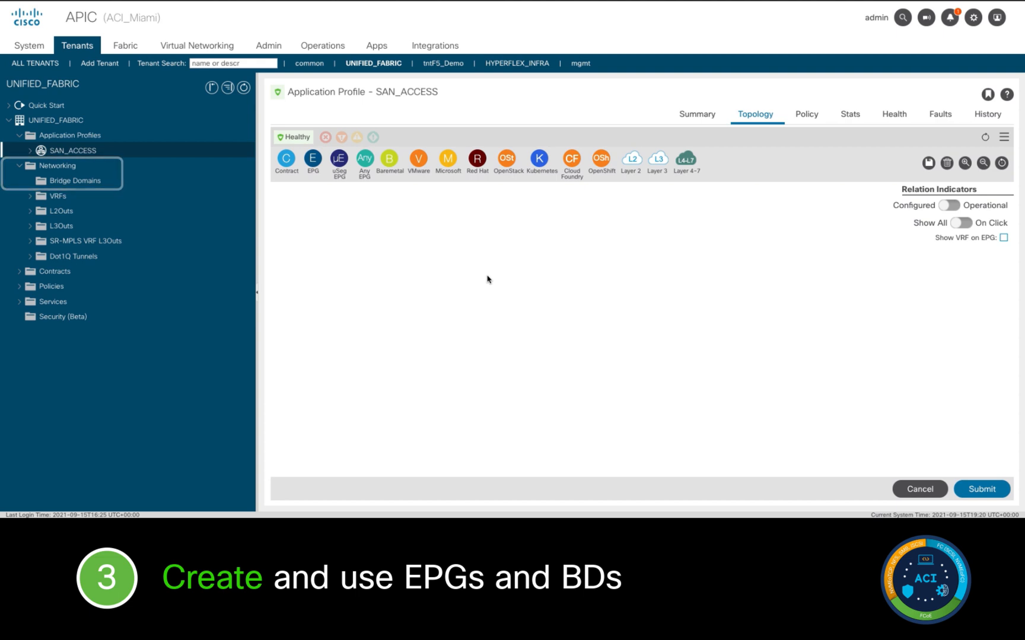
- Create fc-type bridge domain VSAN101_BD and begin a second one, VSAN201_BD
click(77, 180)
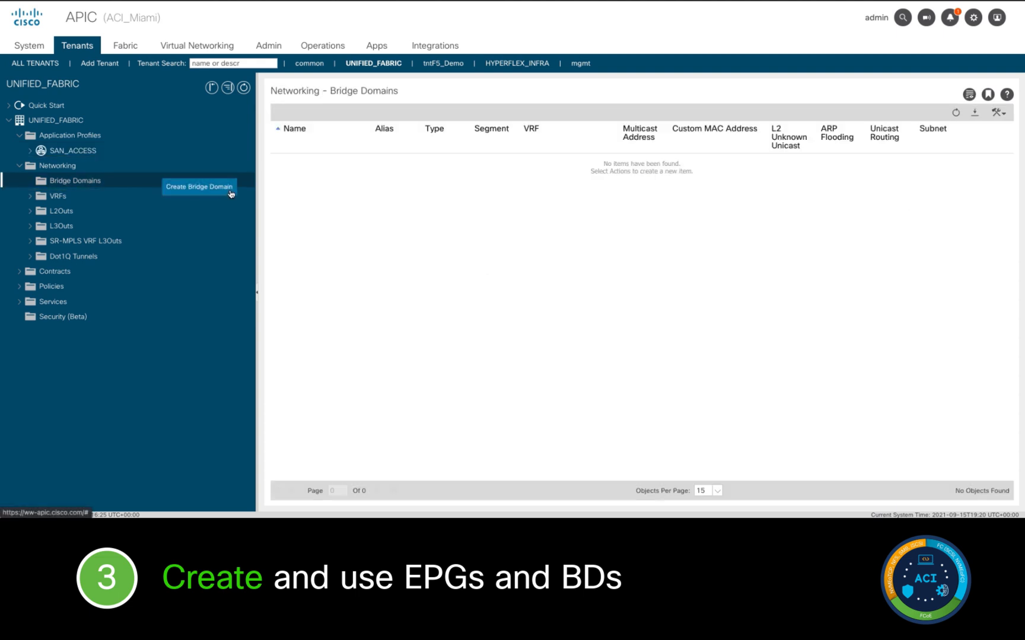
click(199, 186)
text(VSAN101_BD)
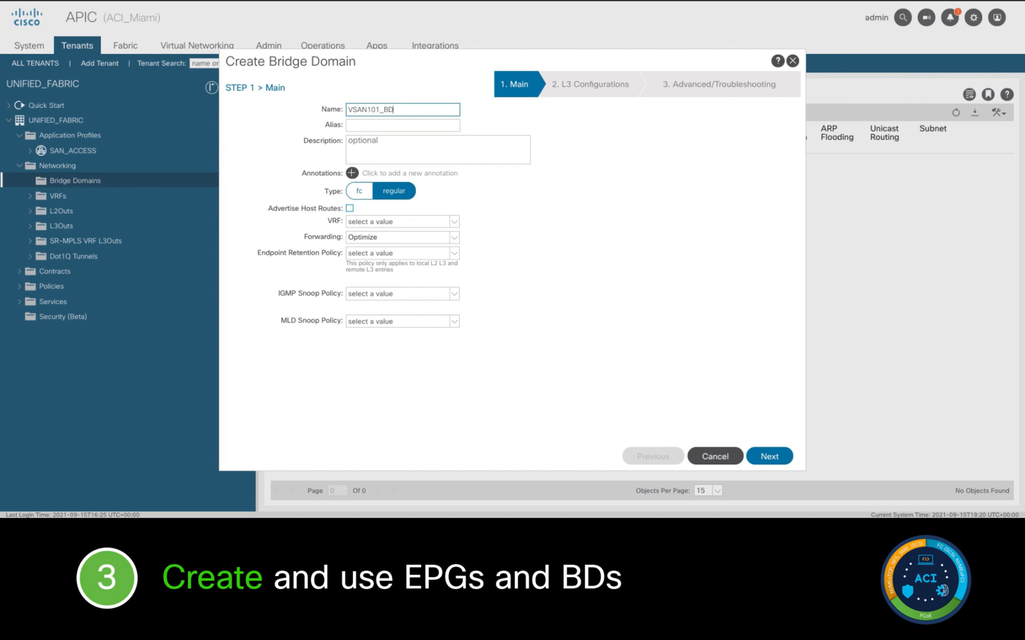
click(360, 189)
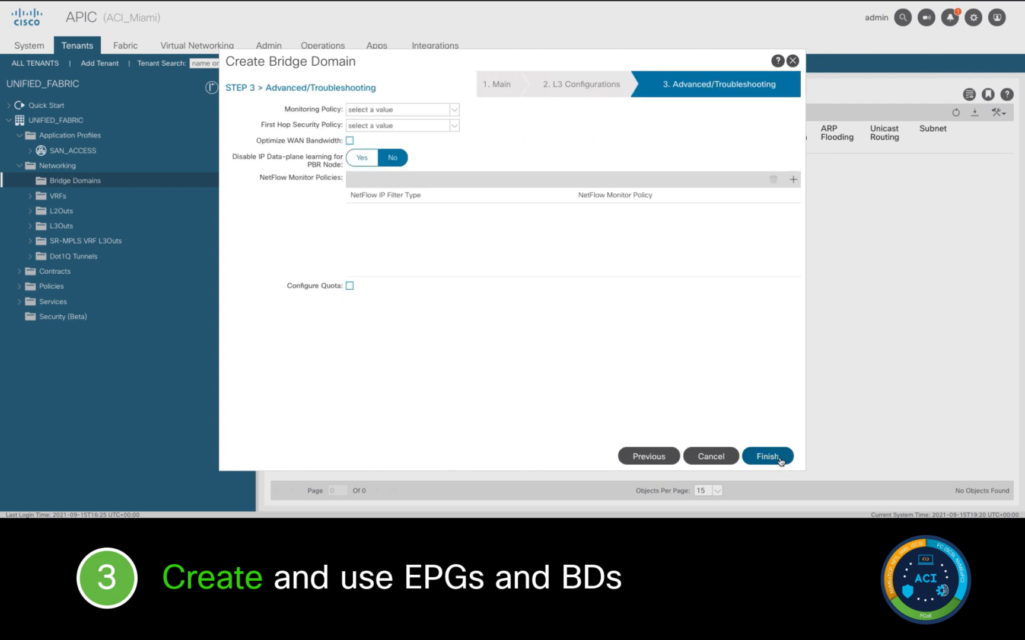
click(768, 457)
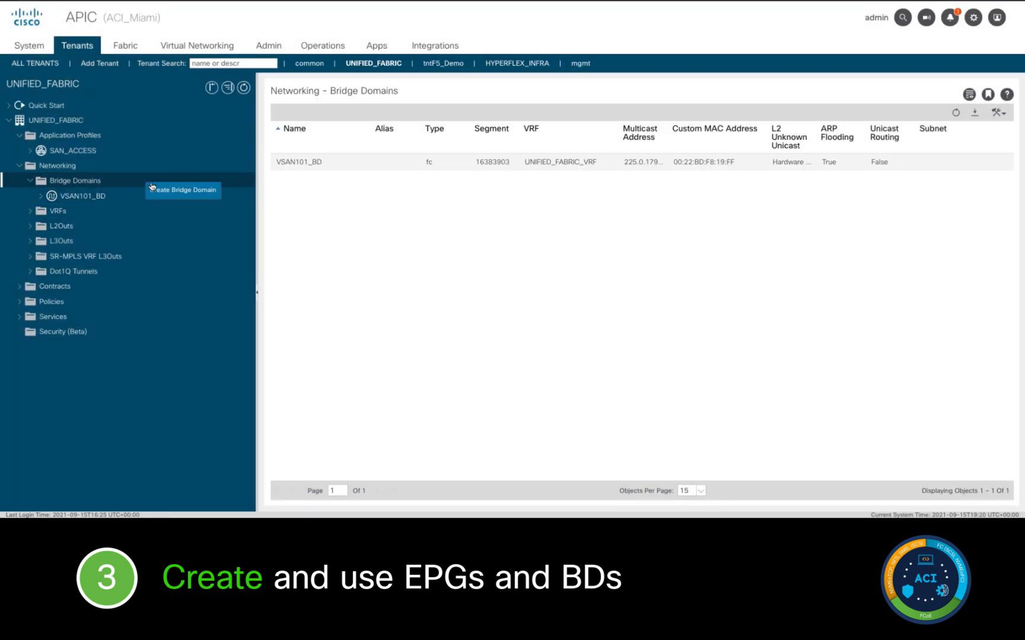
click(183, 189)
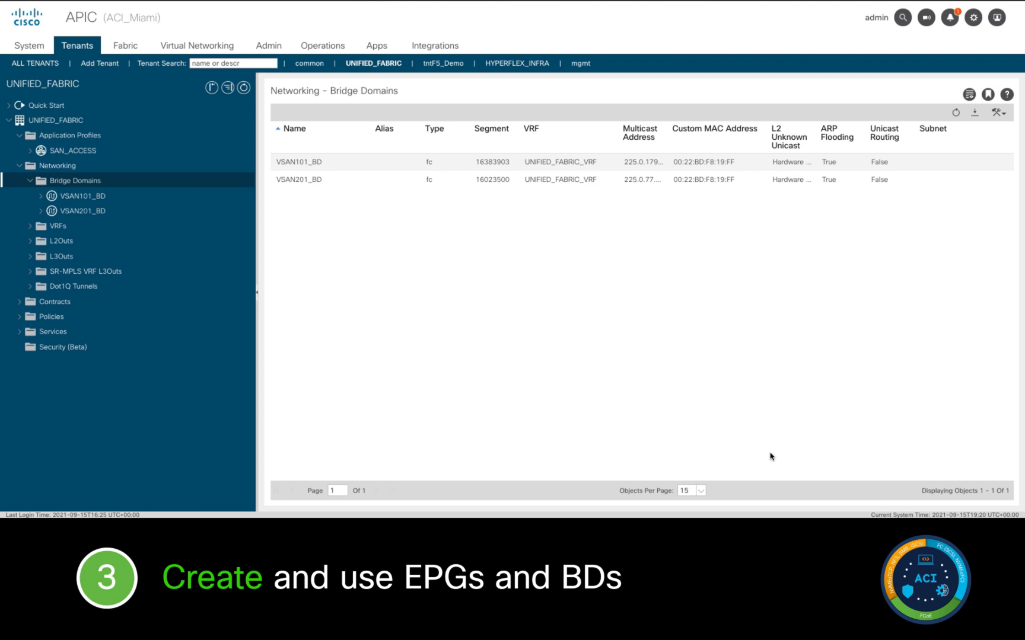
- Add EPGs VSAN_101 and VSAN201 with QoS class Level1, VSAN201 attached to VSAN201_BD
click(74, 151)
text(VSAN)
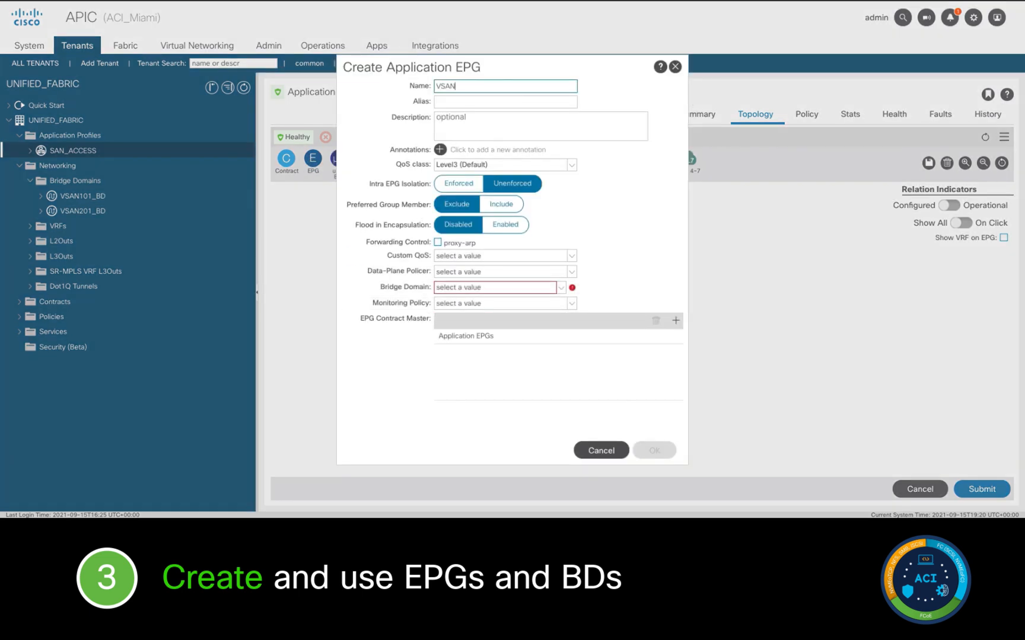
text(_101)
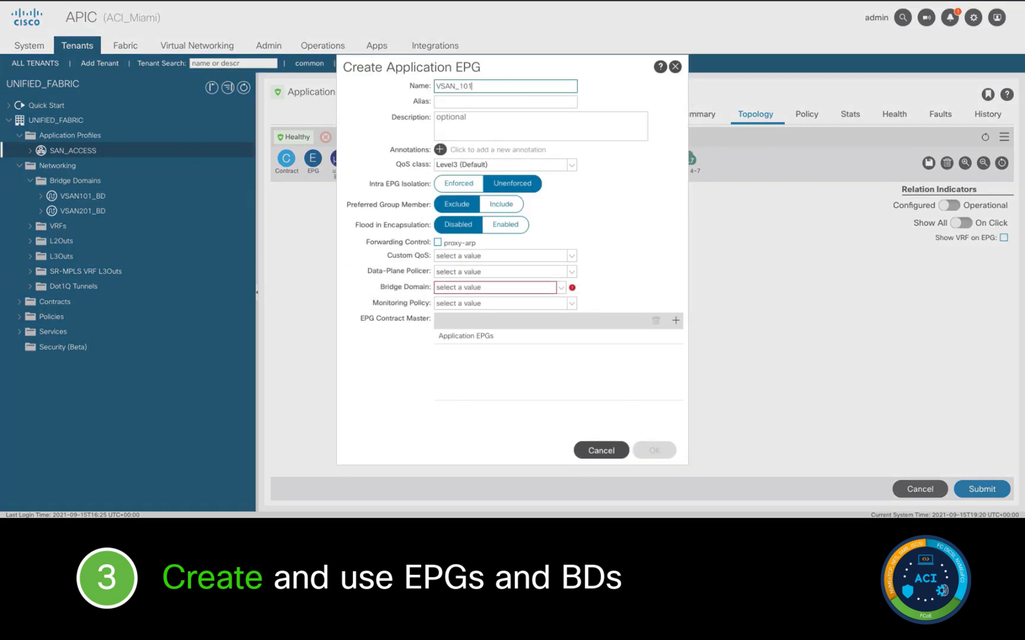
mouse_move(574, 169)
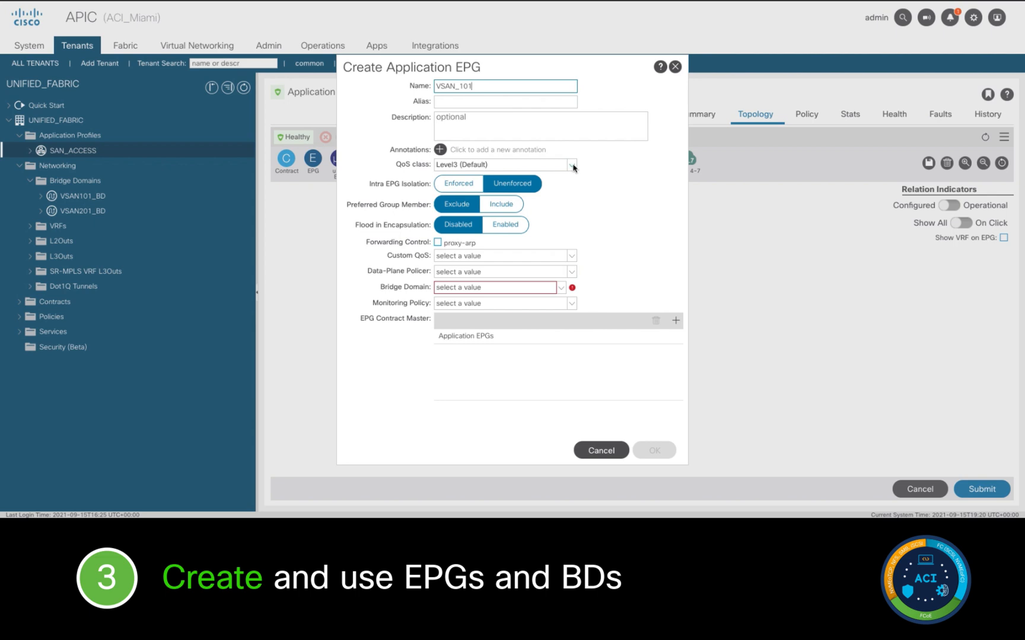
click(573, 163)
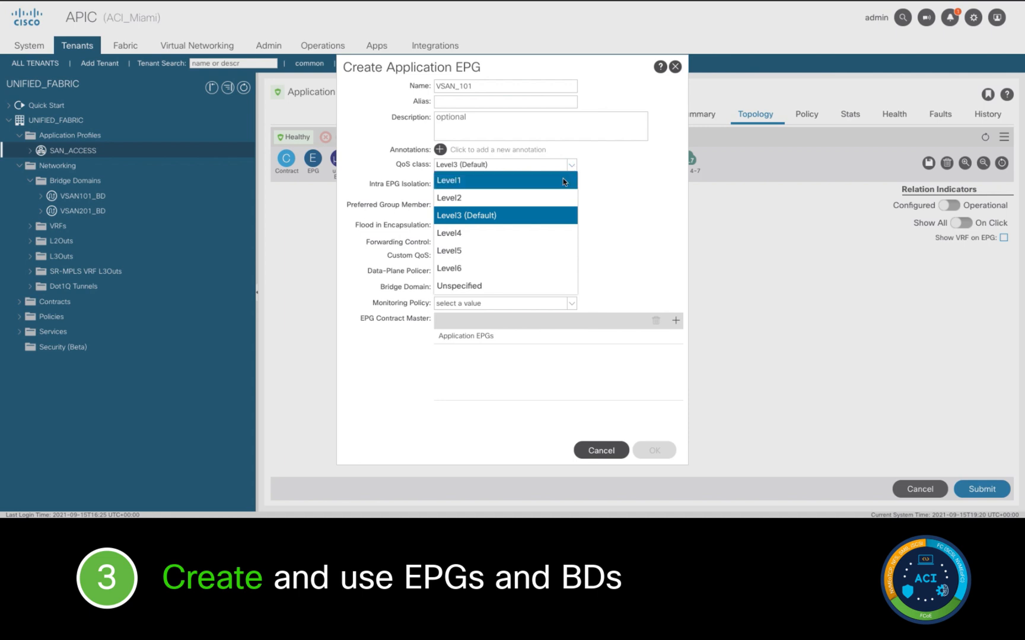
click(450, 181)
text(V)
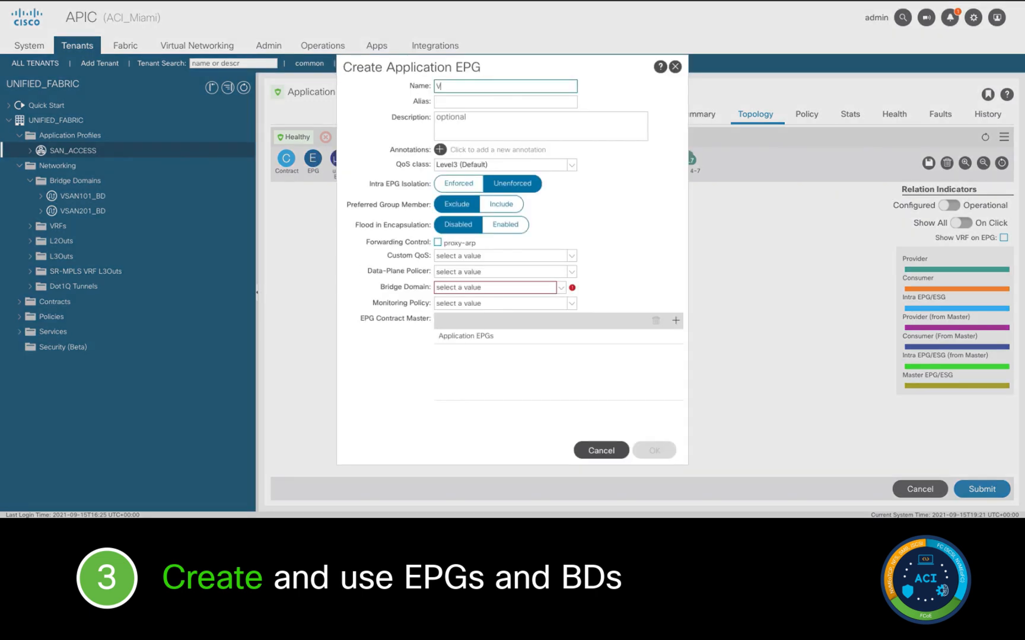
click(570, 165)
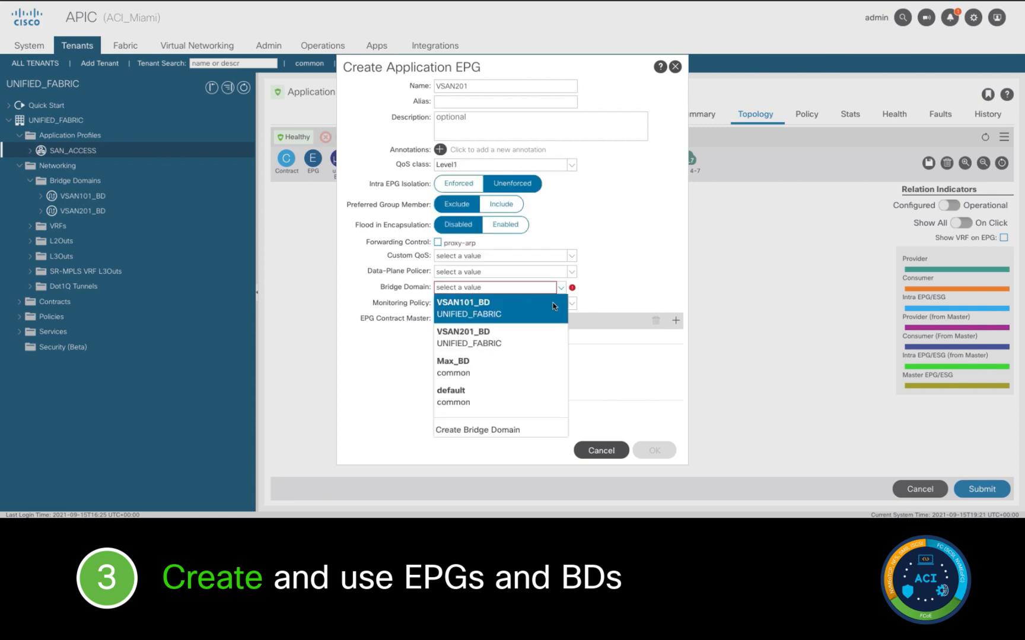
click(464, 333)
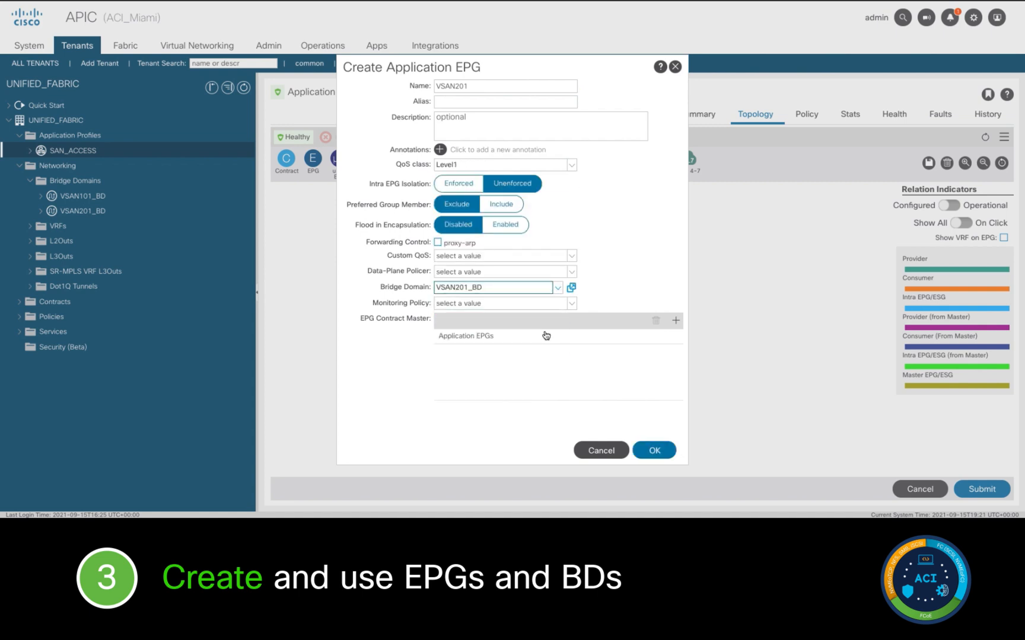
click(654, 450)
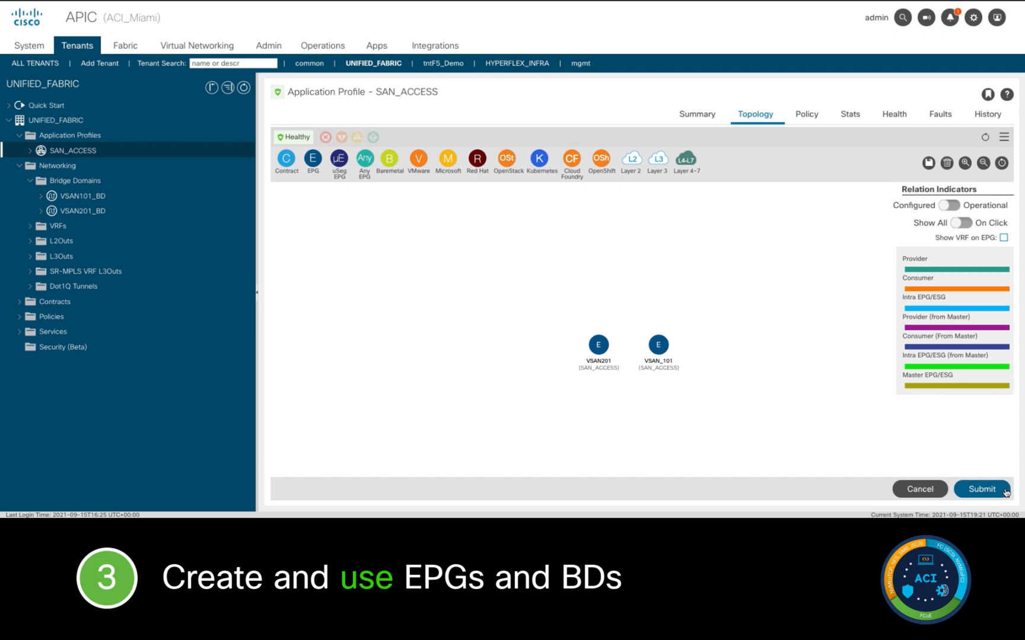
- Drill into SAN_ACCESS application EPGs and show VSAN_101's domain associations
click(21, 150)
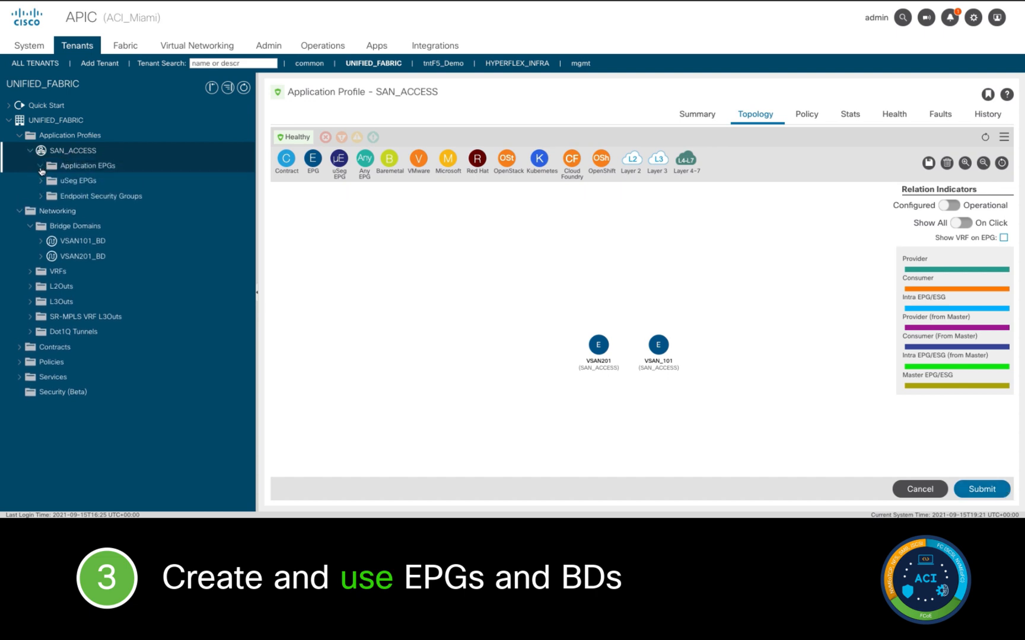
click(41, 165)
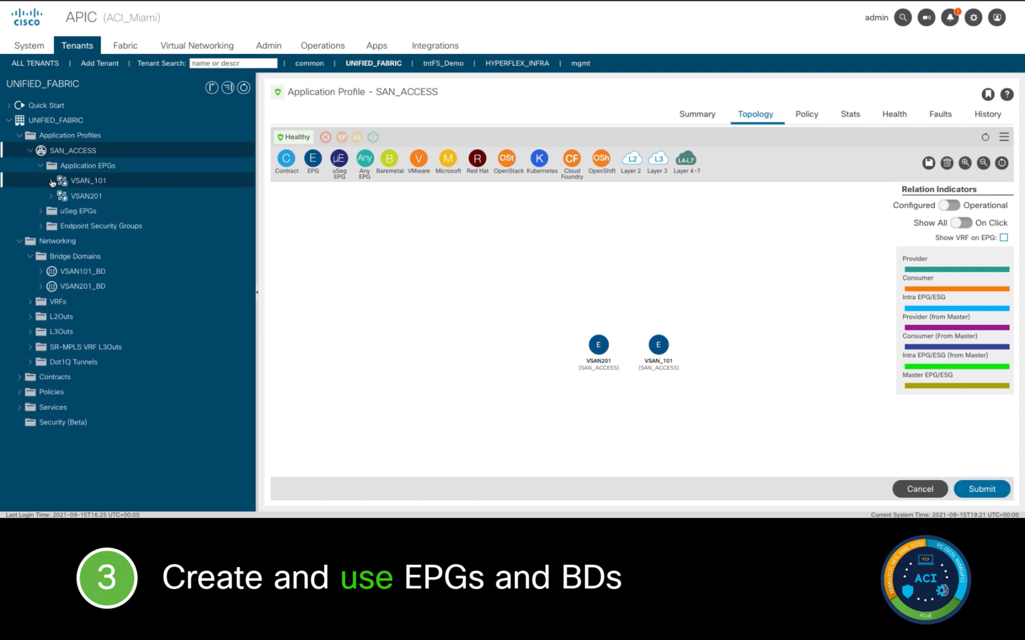
click(52, 181)
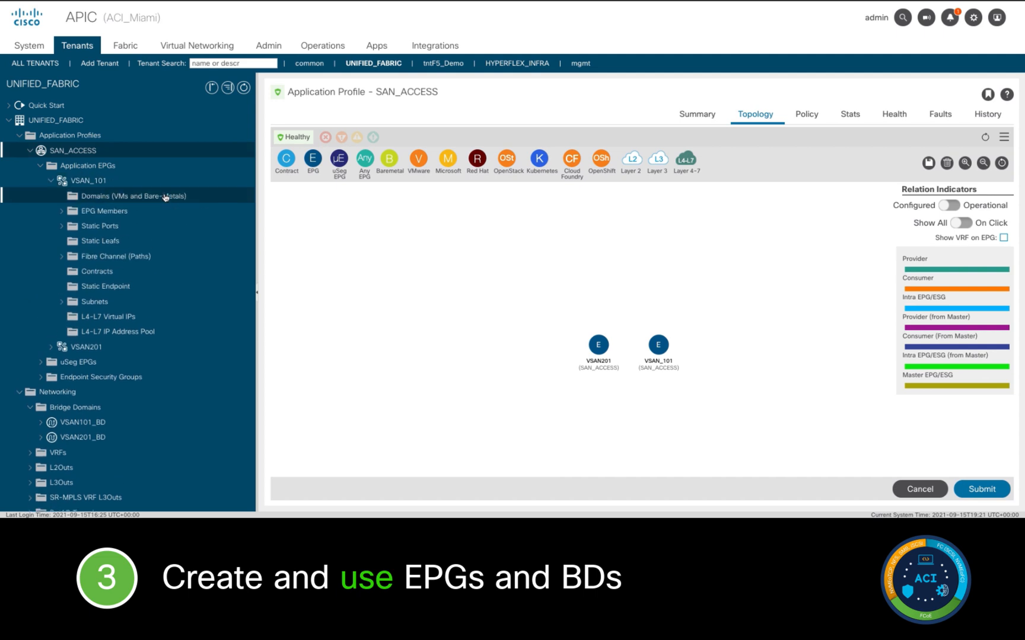
click(998, 113)
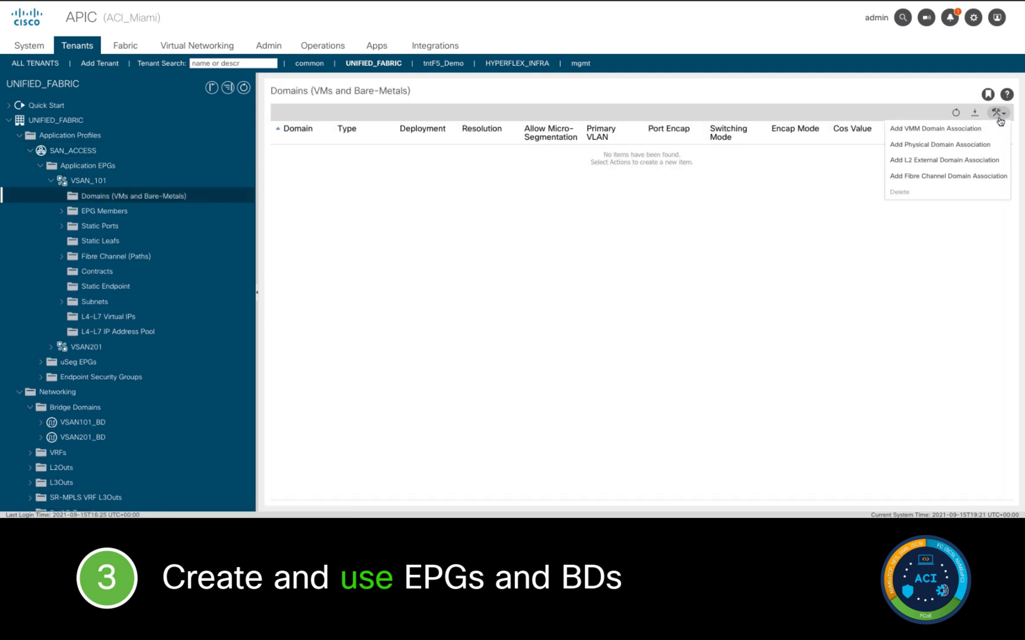
- Associate the SAN Fibre Channel domain with the VSAN_101 EPG
click(946, 175)
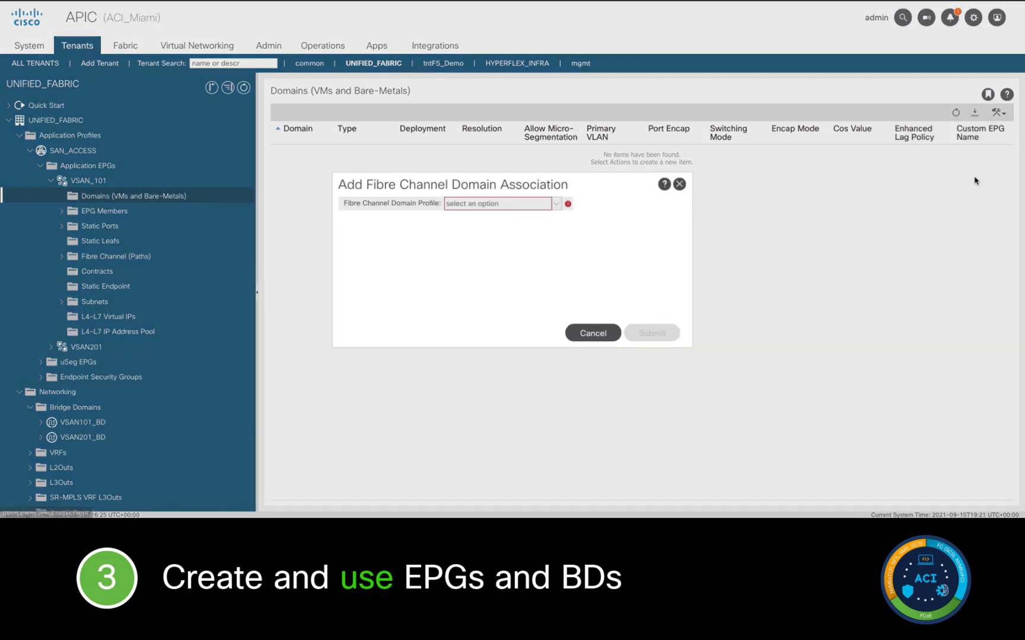
click(497, 203)
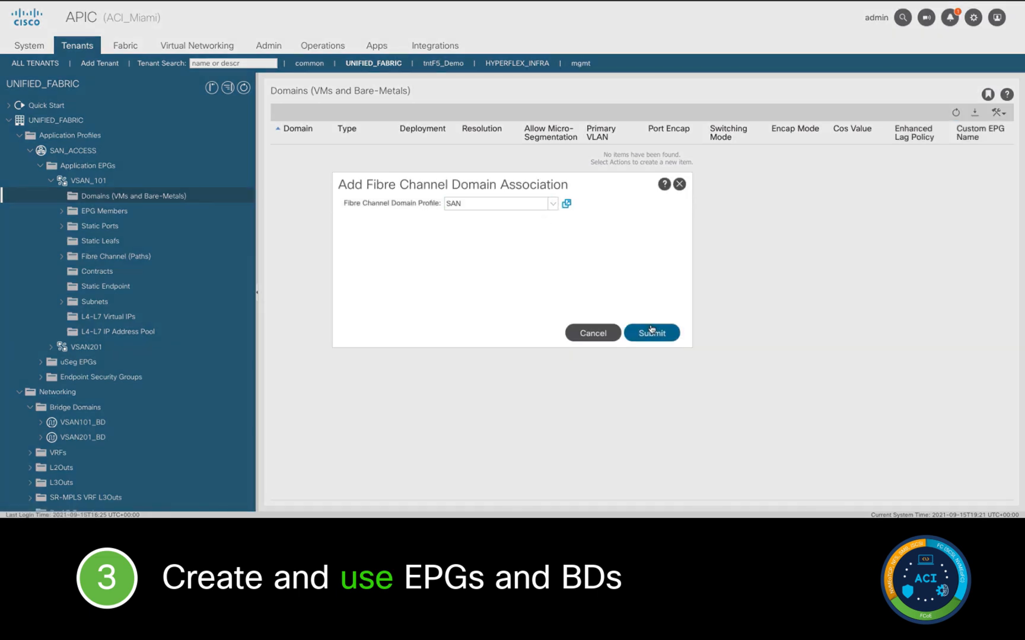
click(650, 332)
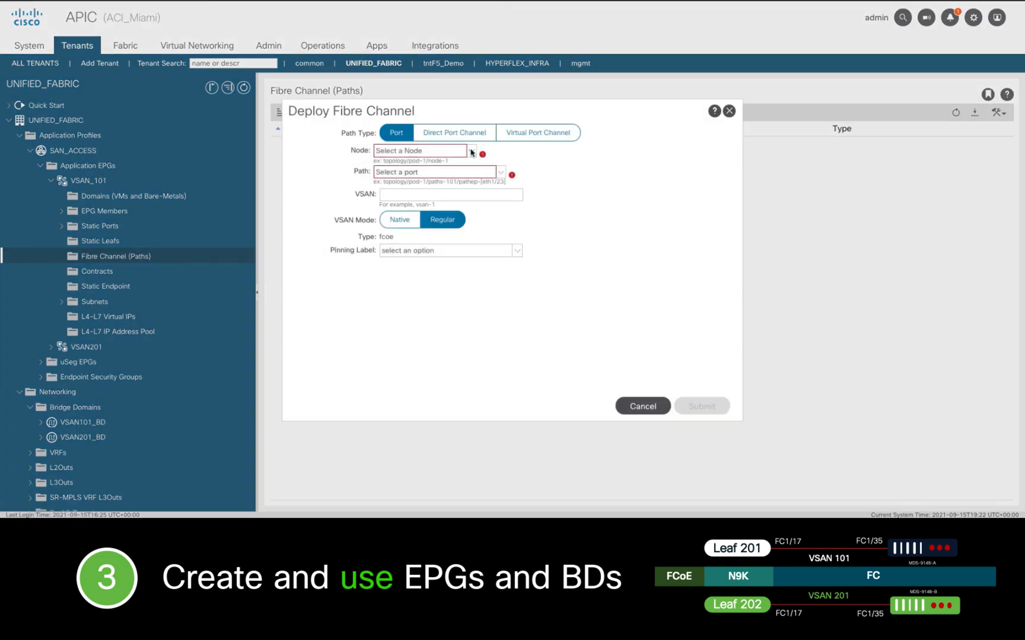
- Deploy a native vsan-101 Fibre Channel path on Leaf201 port fc1/17 for VSAN_101
click(437, 172)
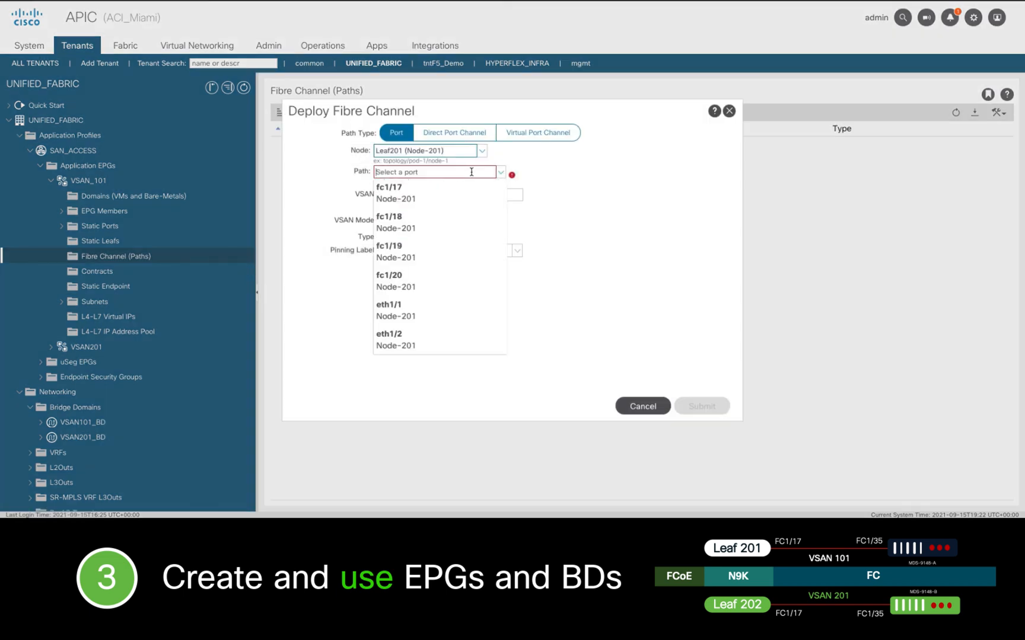
click(389, 188)
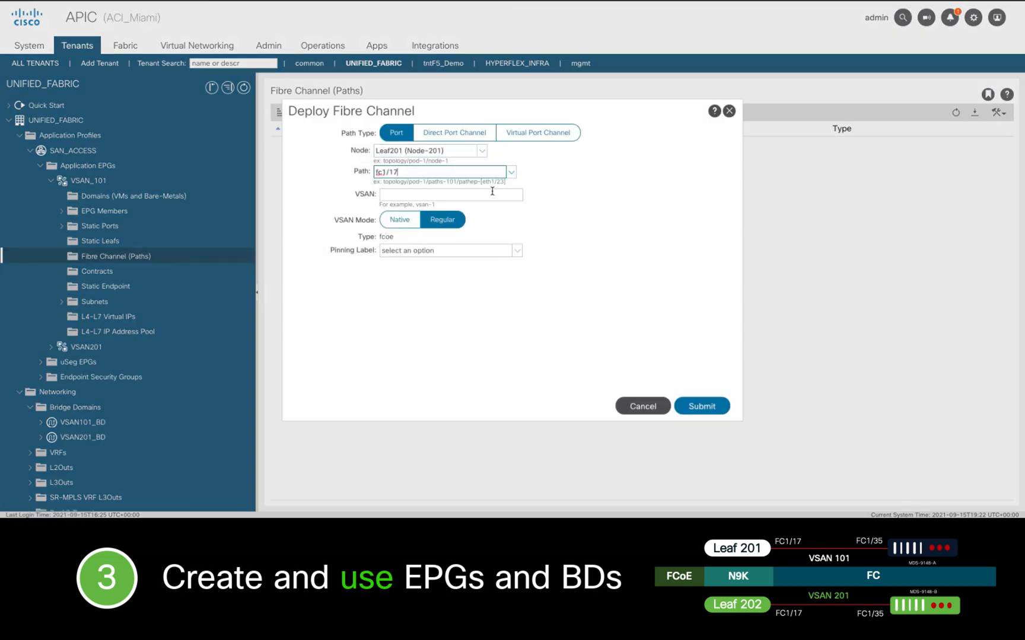
text(vsan-101)
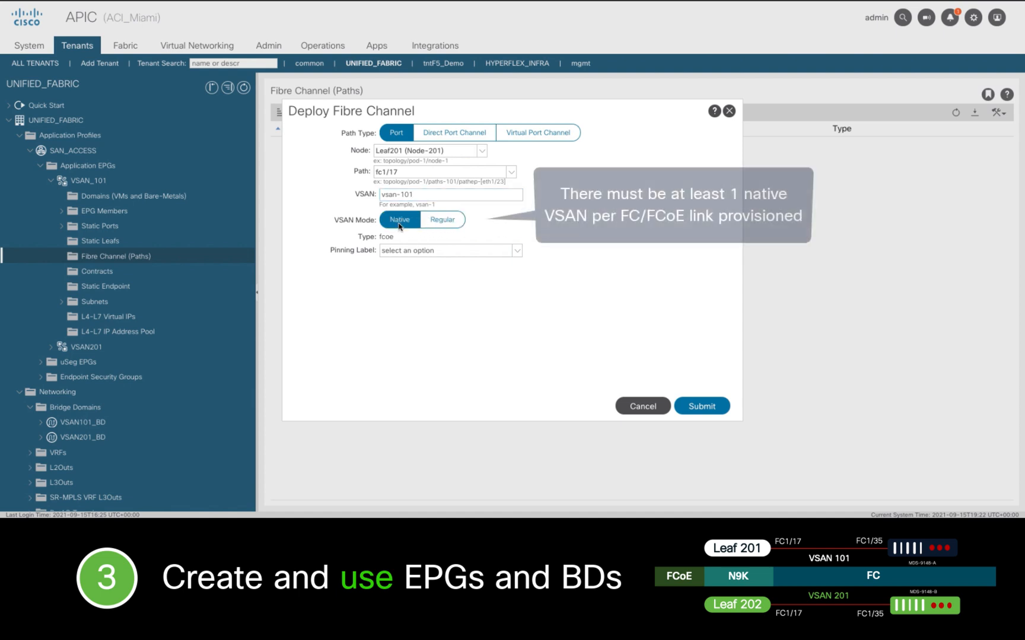
mouse_move(399, 220)
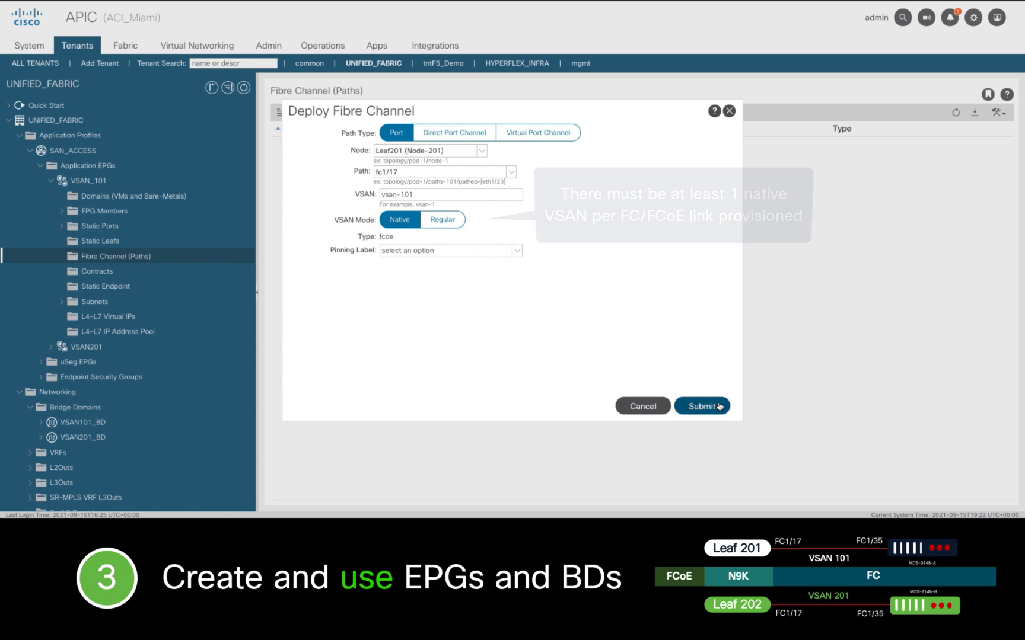
click(701, 406)
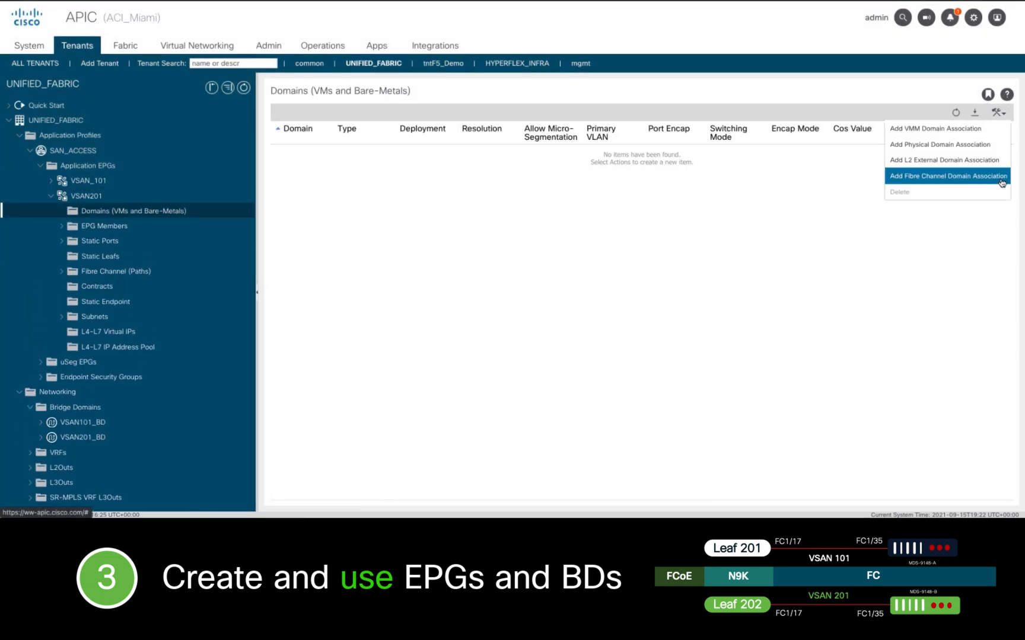
- Associate SAN domain with VSAN201 and deploy native vsan-201 on Leaf202 port fc1/17
click(946, 175)
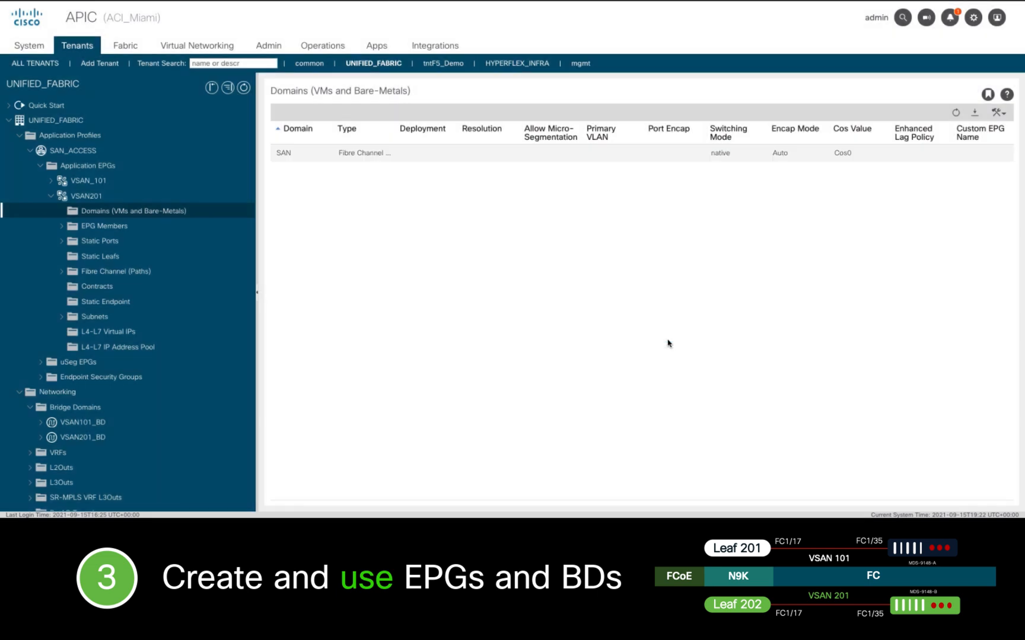
click(114, 271)
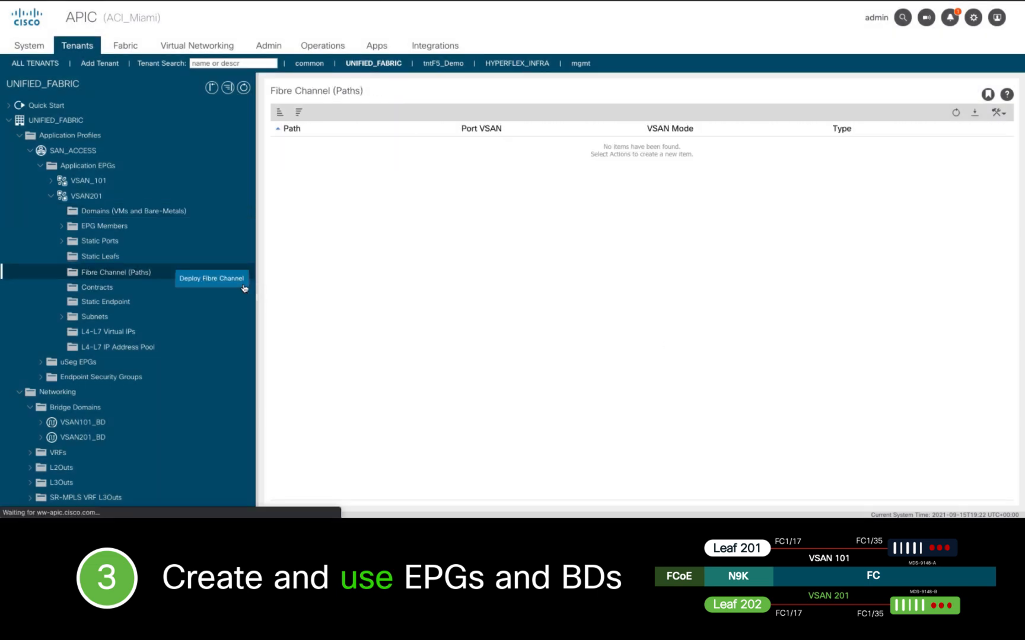
click(210, 278)
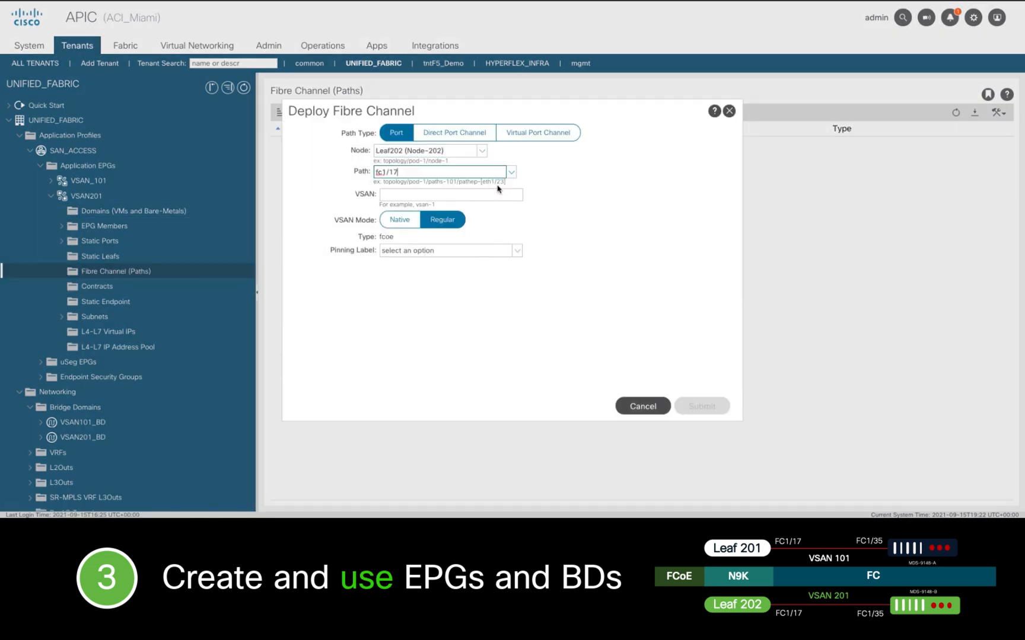
text(vsan-201)
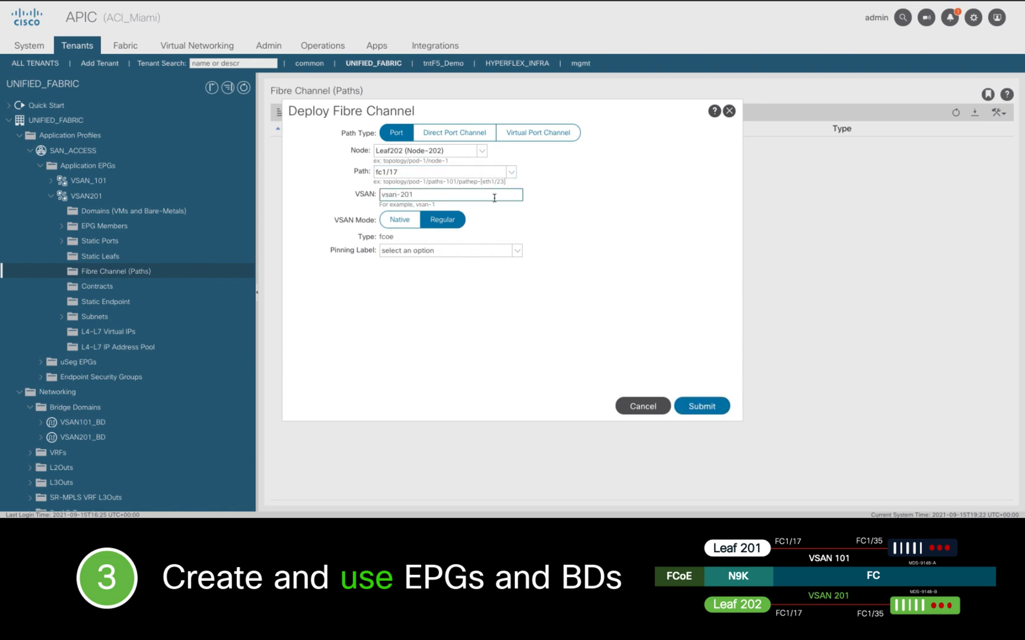
mouse_move(487, 222)
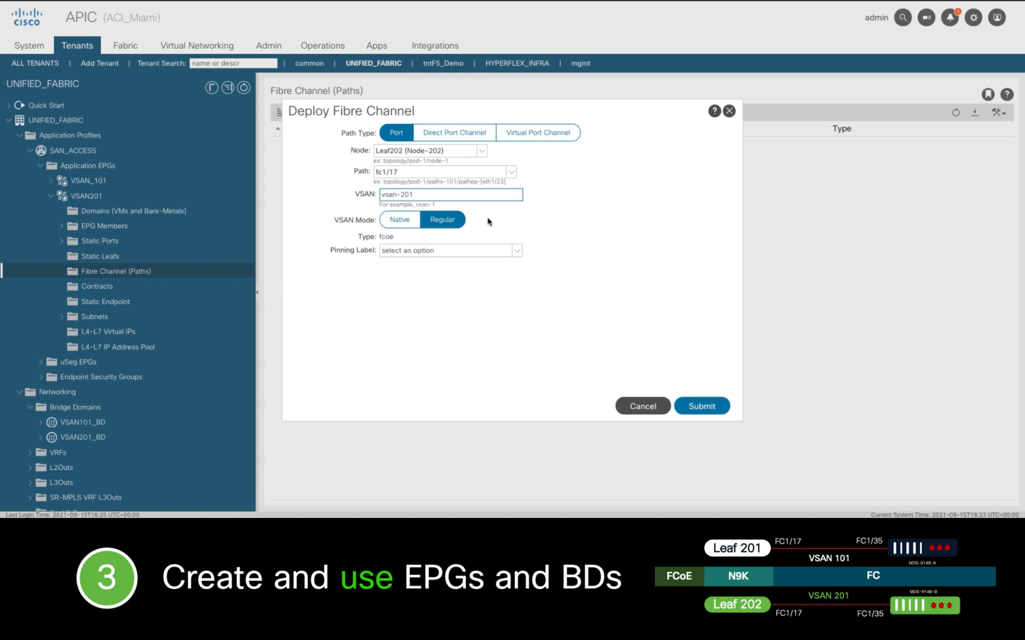
click(399, 219)
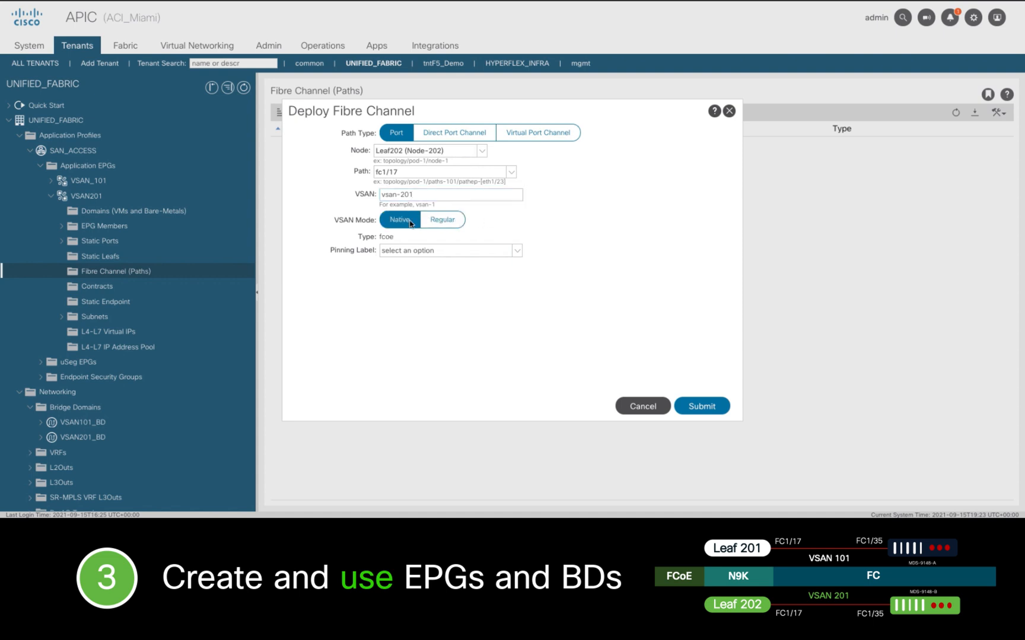
click(701, 405)
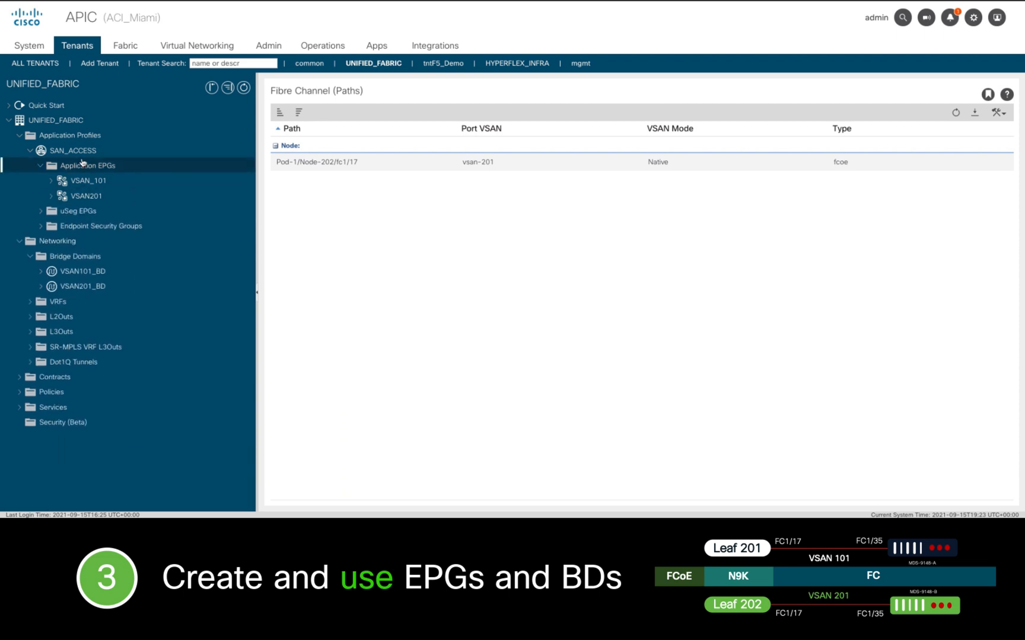
- Show the SAN_ACCESS topology with VSAN201 and VSAN_101 linked to their bridge domains
click(74, 151)
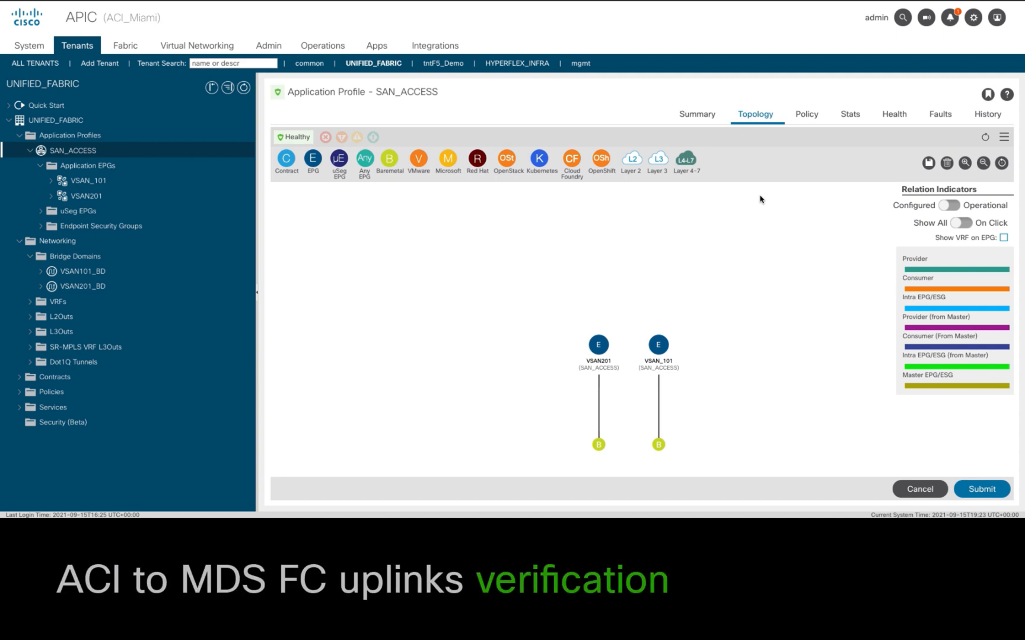
- Inspect Leaf201 FC interface fc1/17 operational details and faults in Fabric Inventory
click(124, 45)
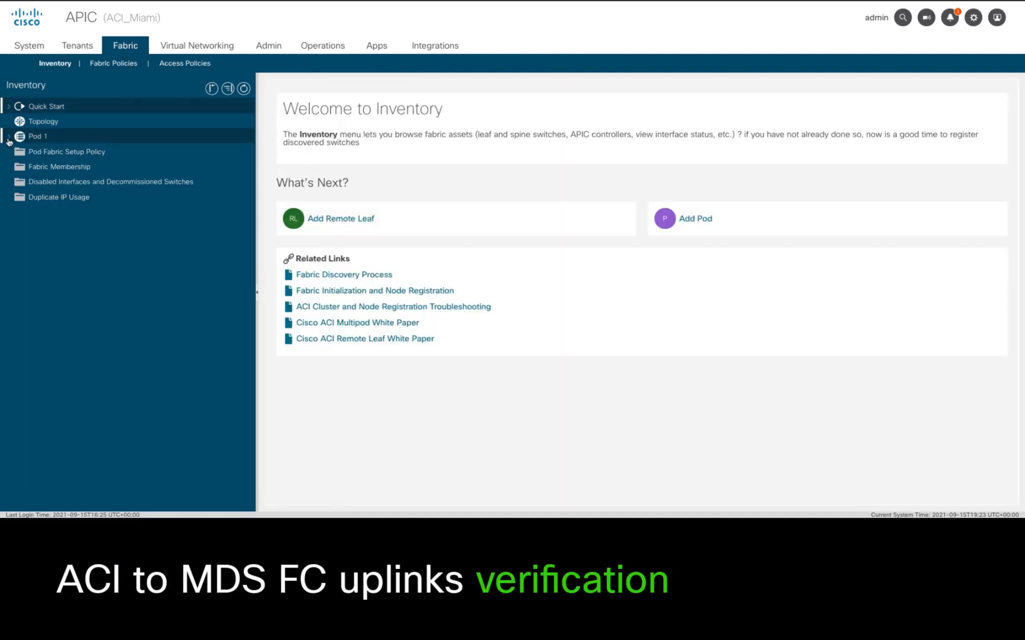
click(10, 137)
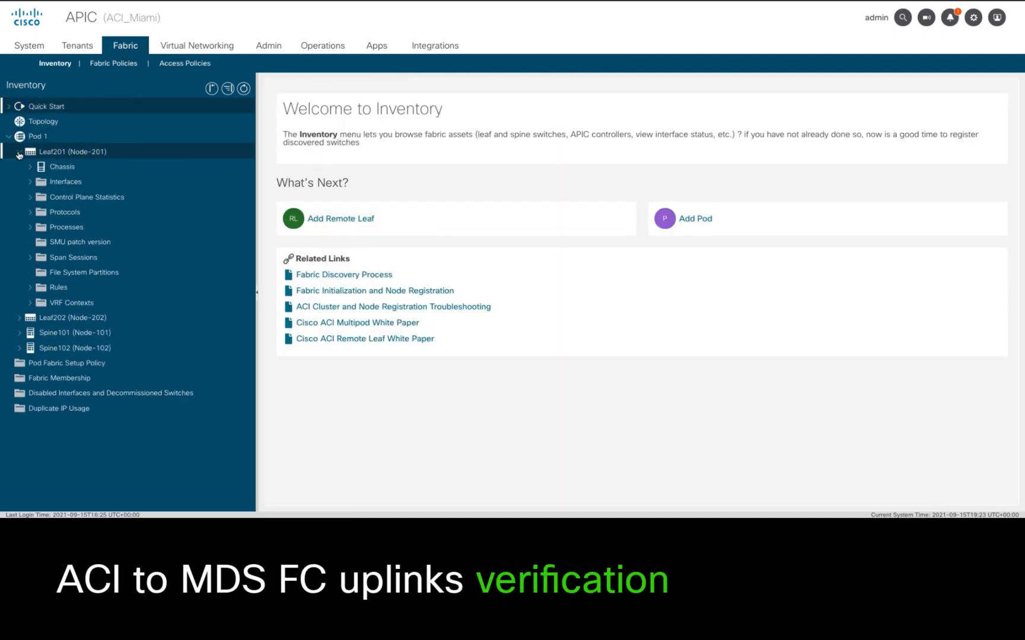
click(30, 182)
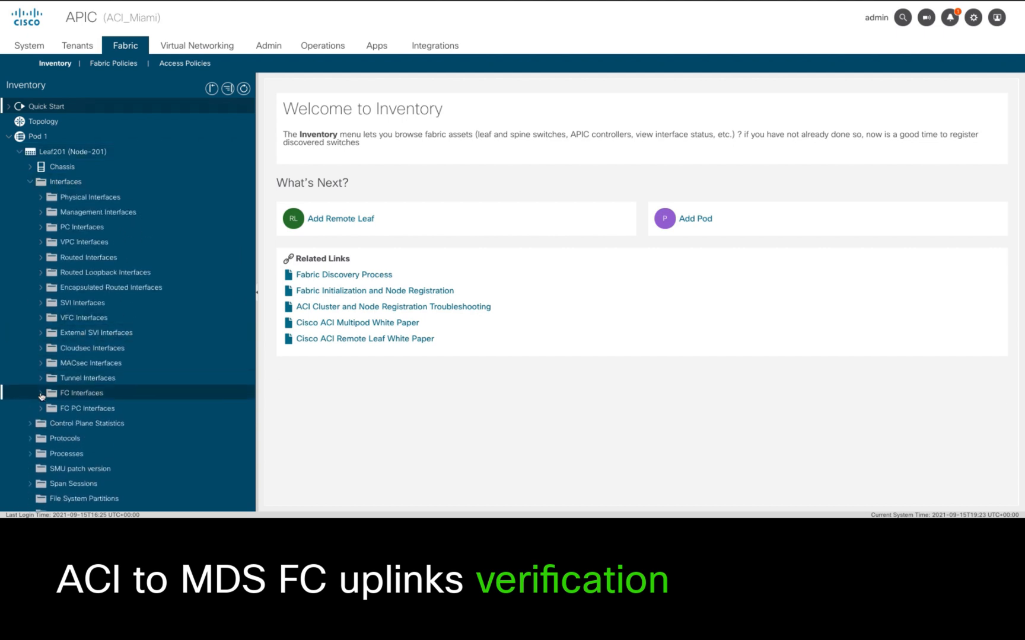
click(82, 408)
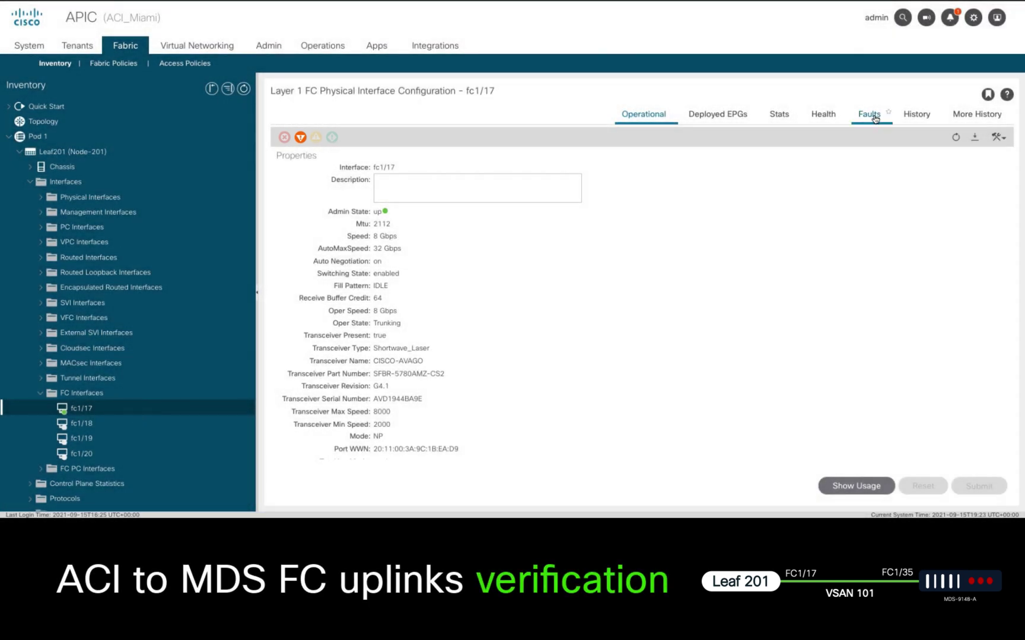
click(869, 114)
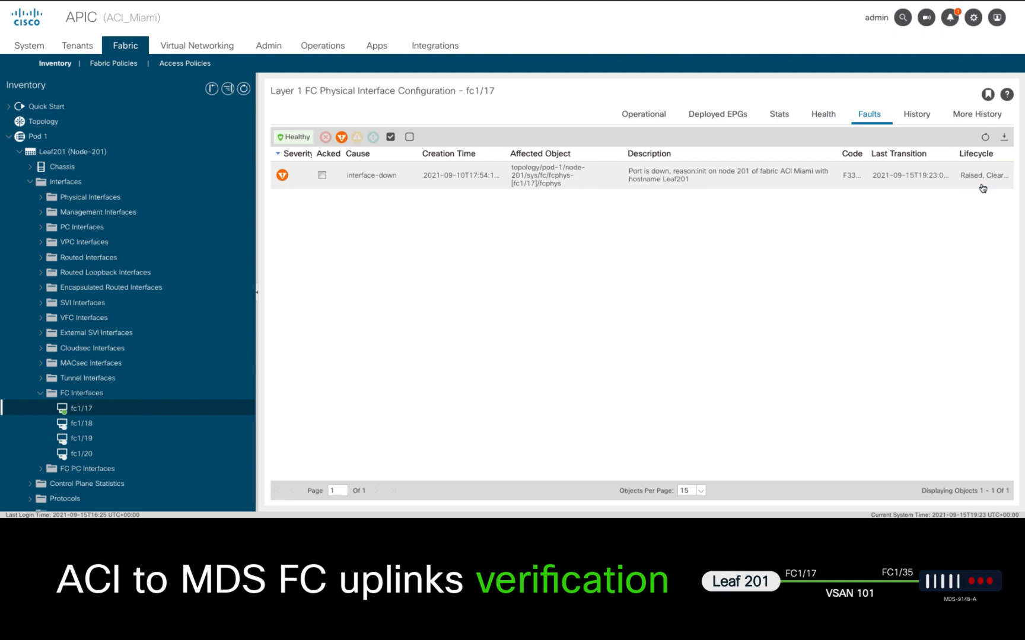
click(643, 114)
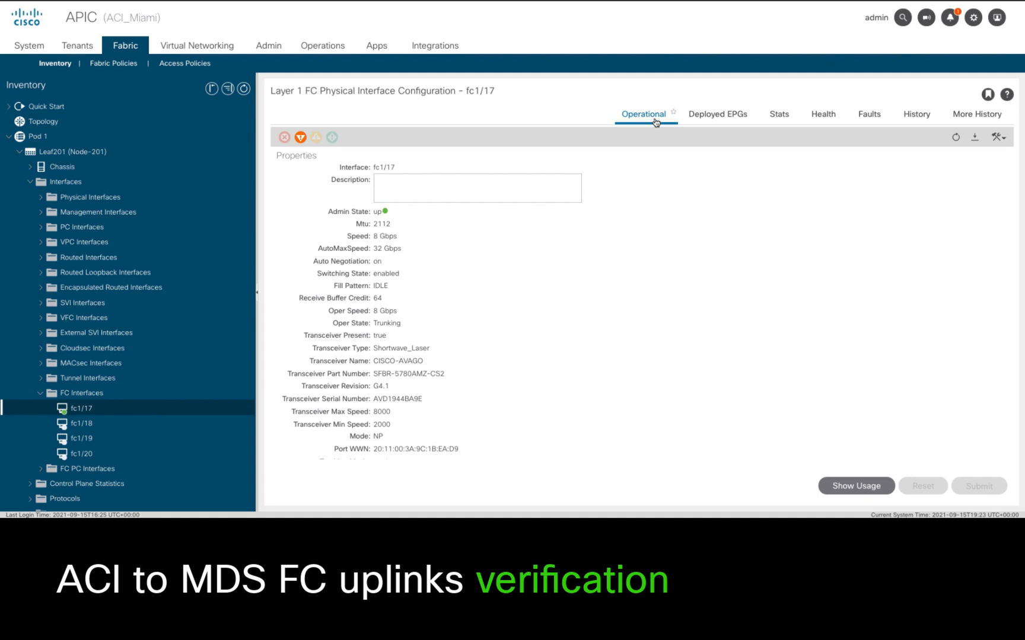
- Inspect FC interface fc1/17 details on Leaf202
click(19, 152)
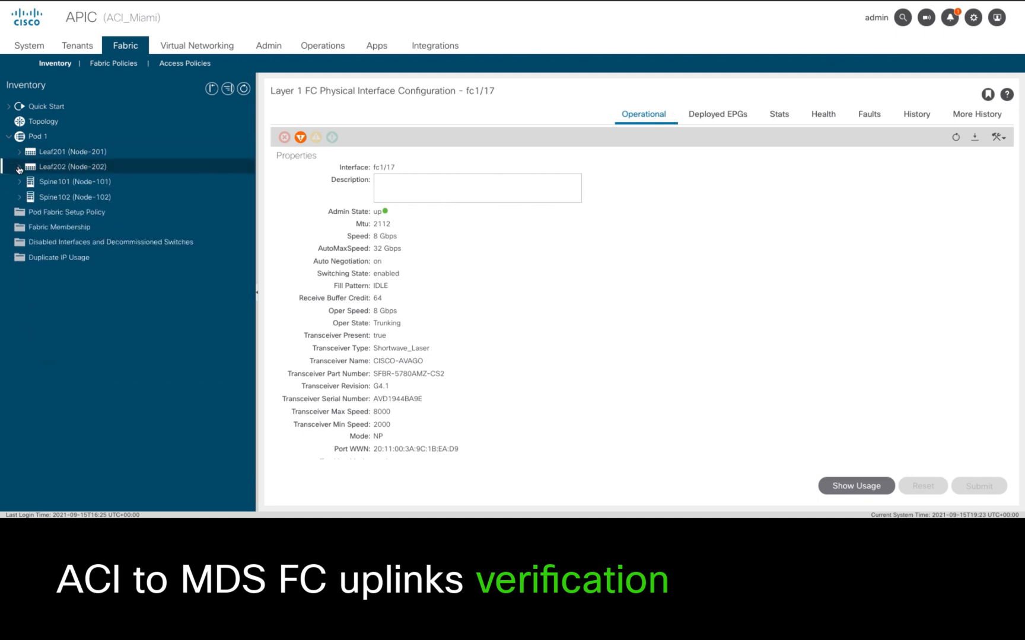
click(21, 166)
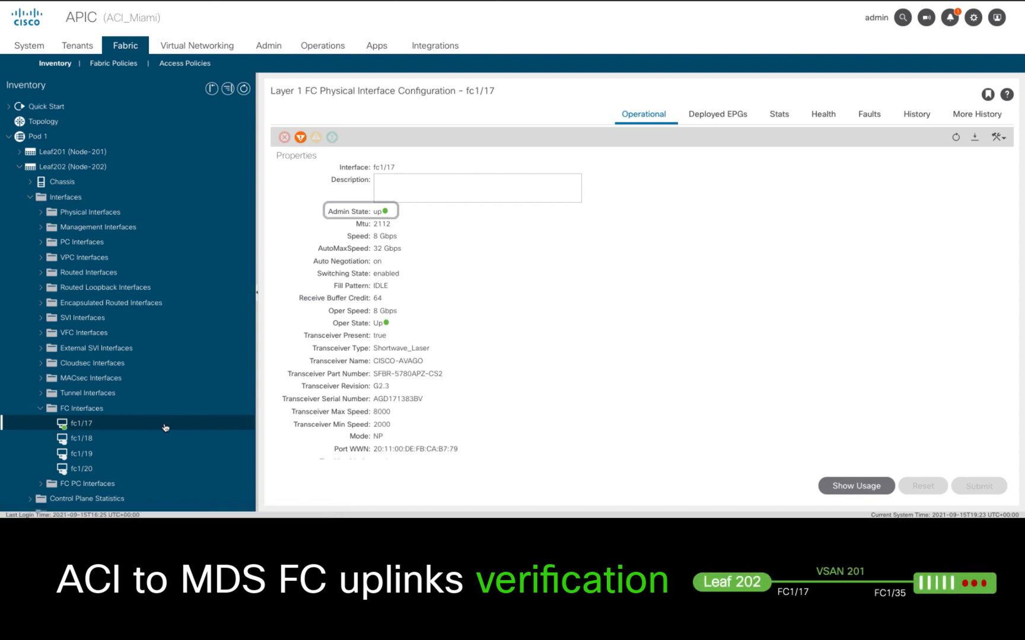
click(360, 210)
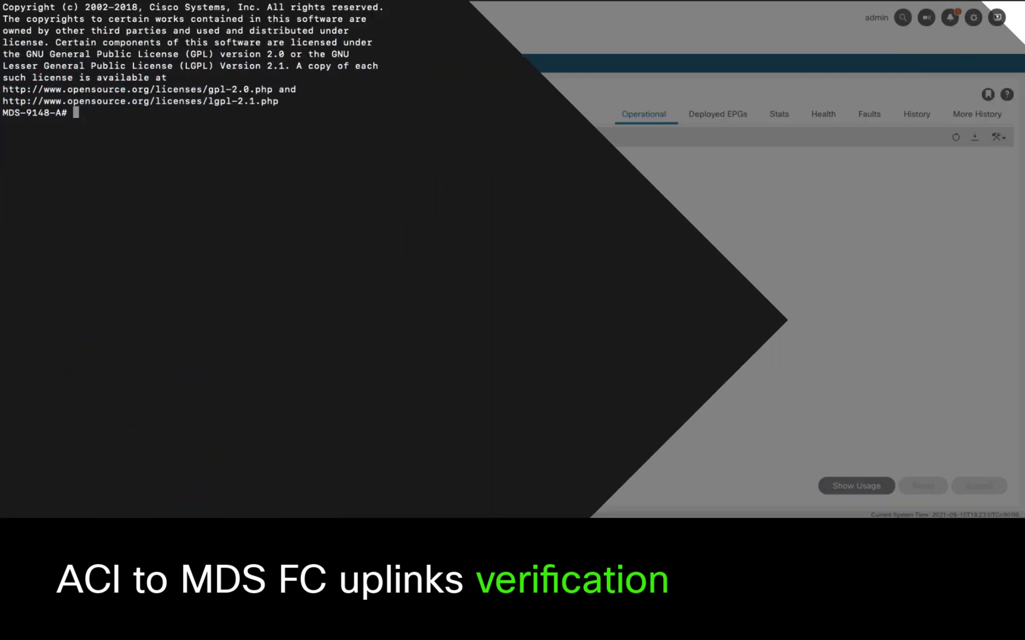
- Run show interface fc on MDS-9148-A to check the uplinks from Leaf 201/202
text(s)
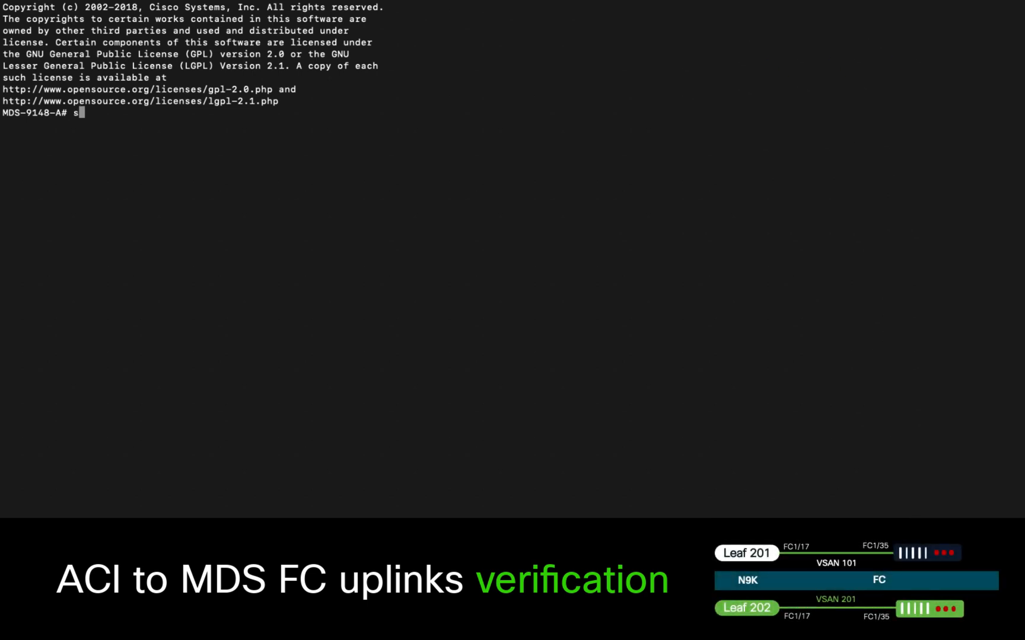
text(how int f)
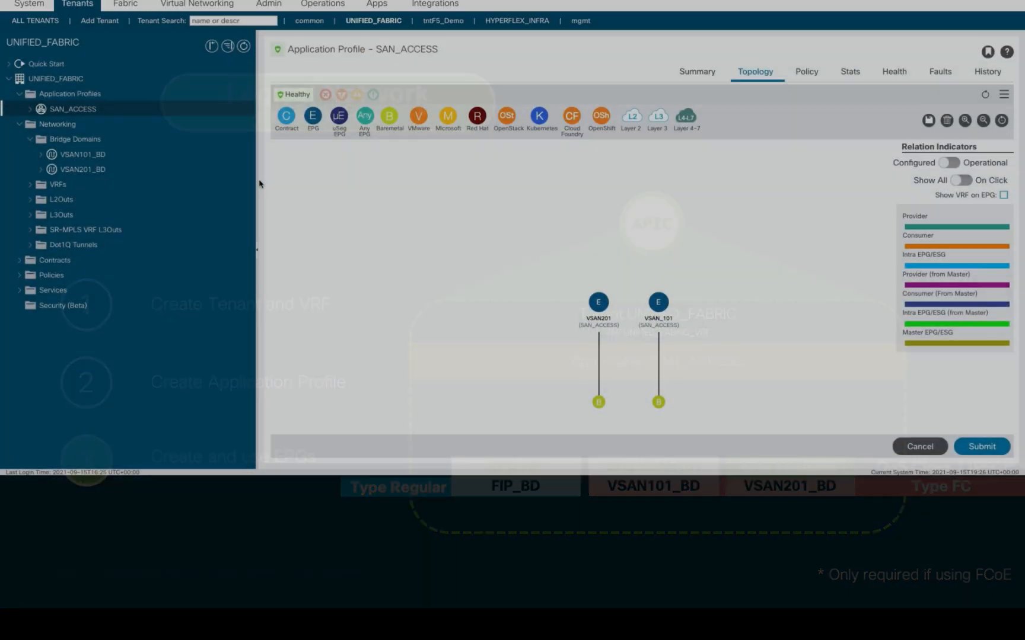
- Create a regular bridge domain named FIP_BD under the UNIFIED_FABRIC tenant's Networking
click(75, 181)
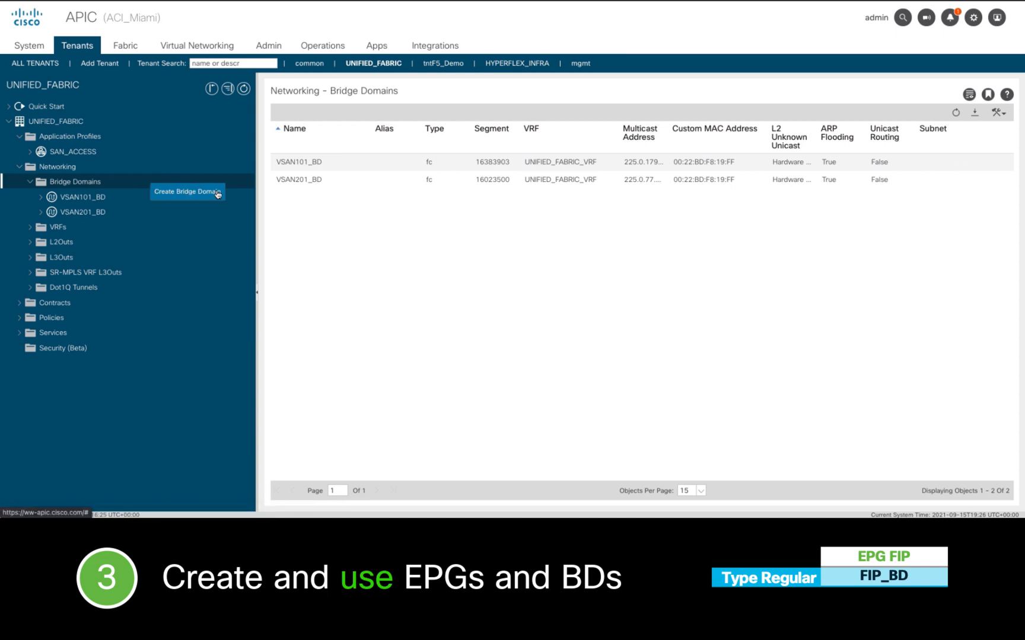
click(188, 191)
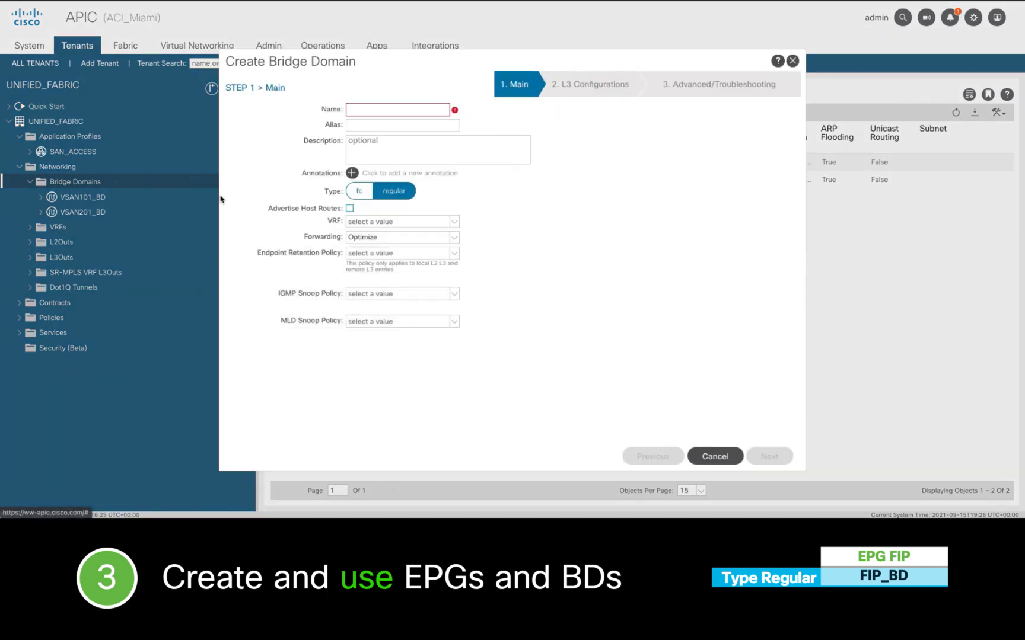
text(FIP_BD)
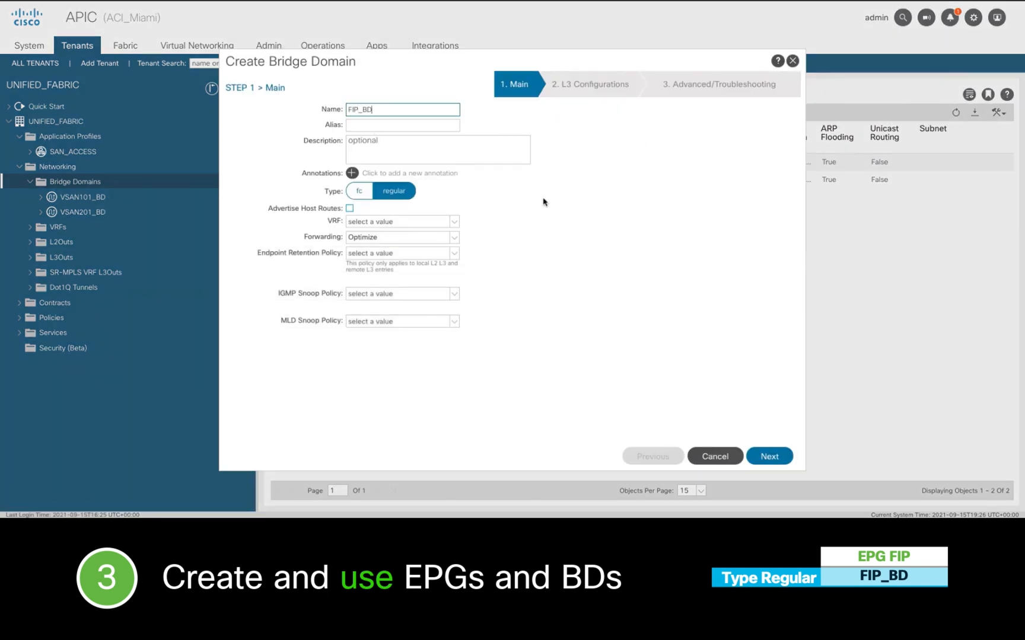
click(402, 220)
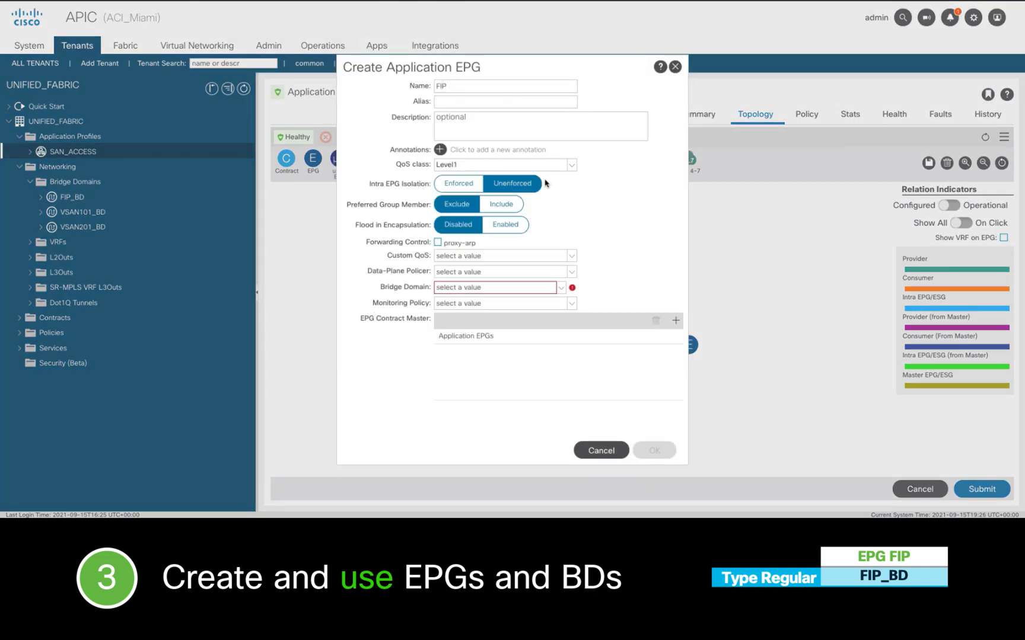
- Bind the new FIP EPG to the FIP_BD bridge domain and confirm its creation
click(494, 287)
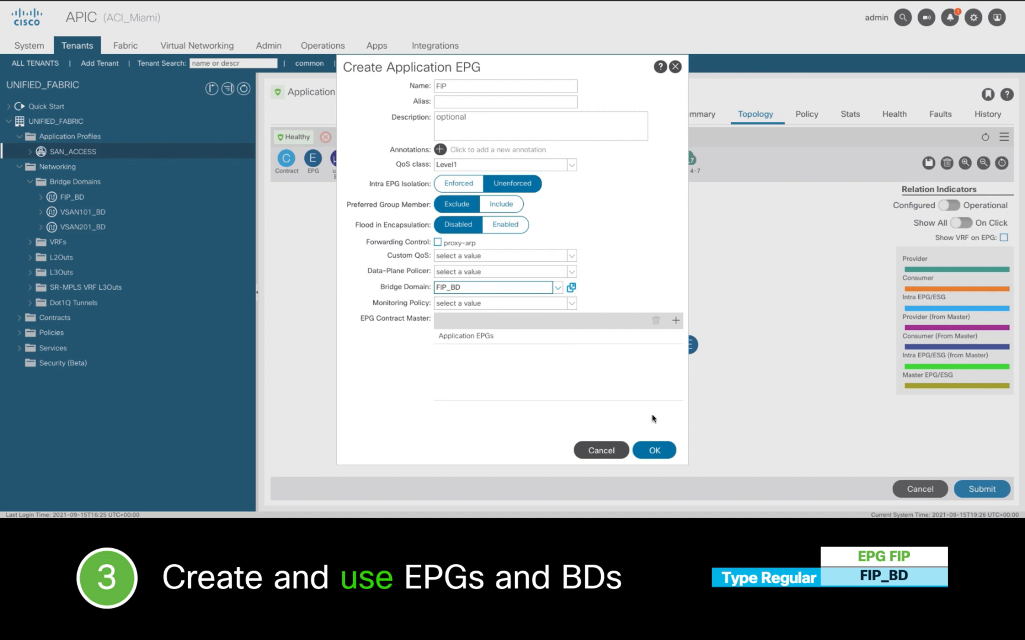
mouse_move(654, 451)
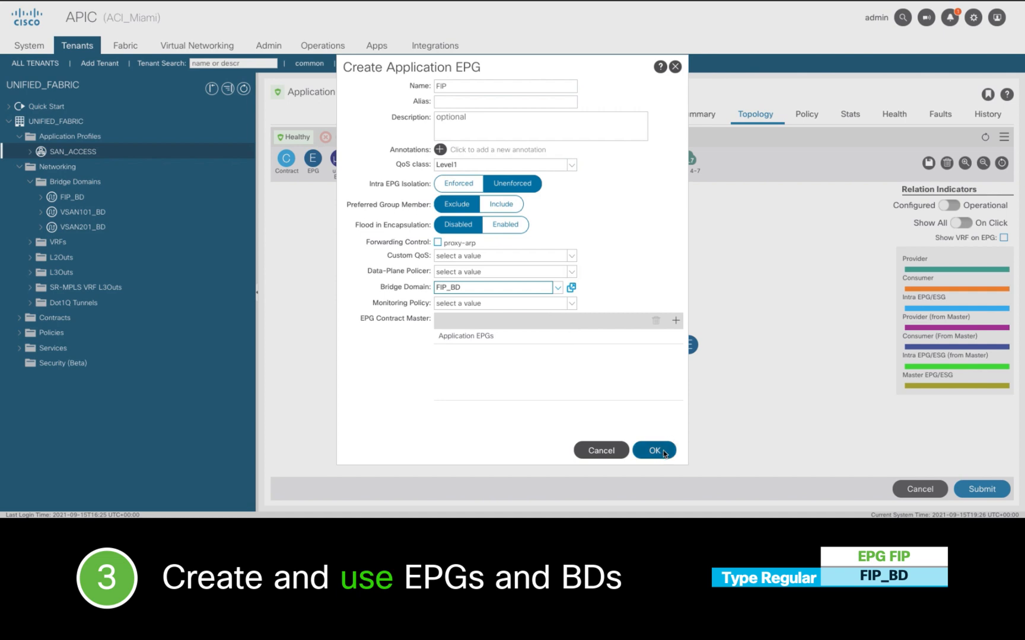
click(655, 449)
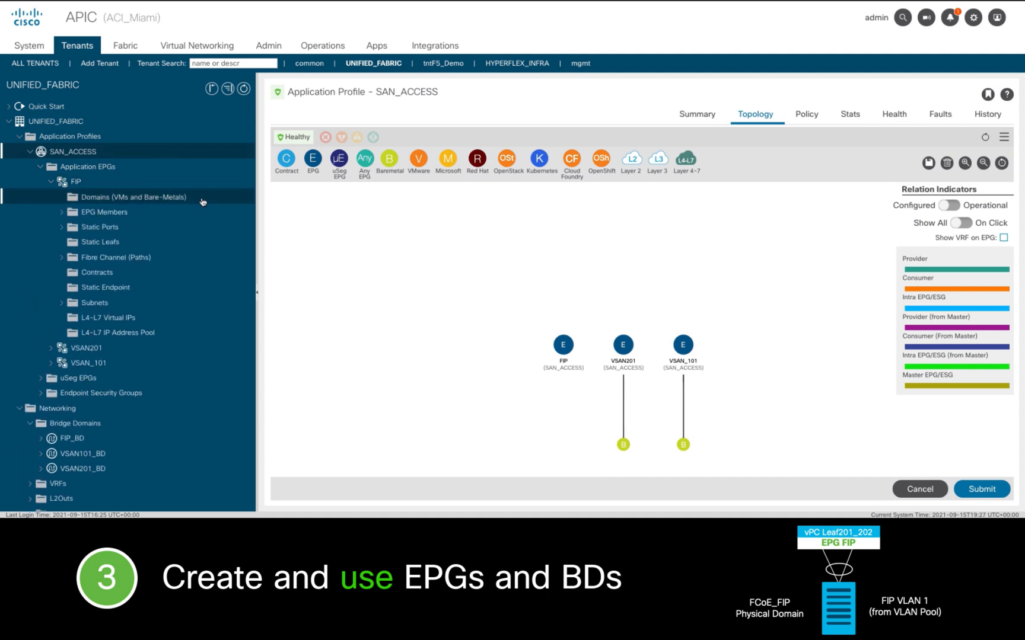
- Add the FCoE_FIP physical domain association to the FIP EPG, then view its static ports
click(1001, 116)
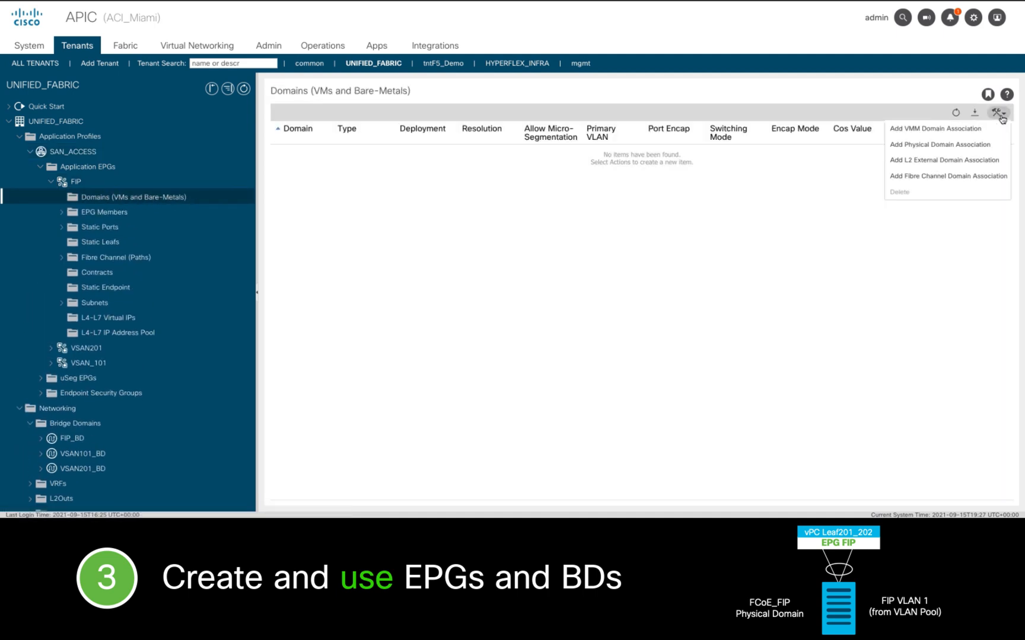
click(939, 144)
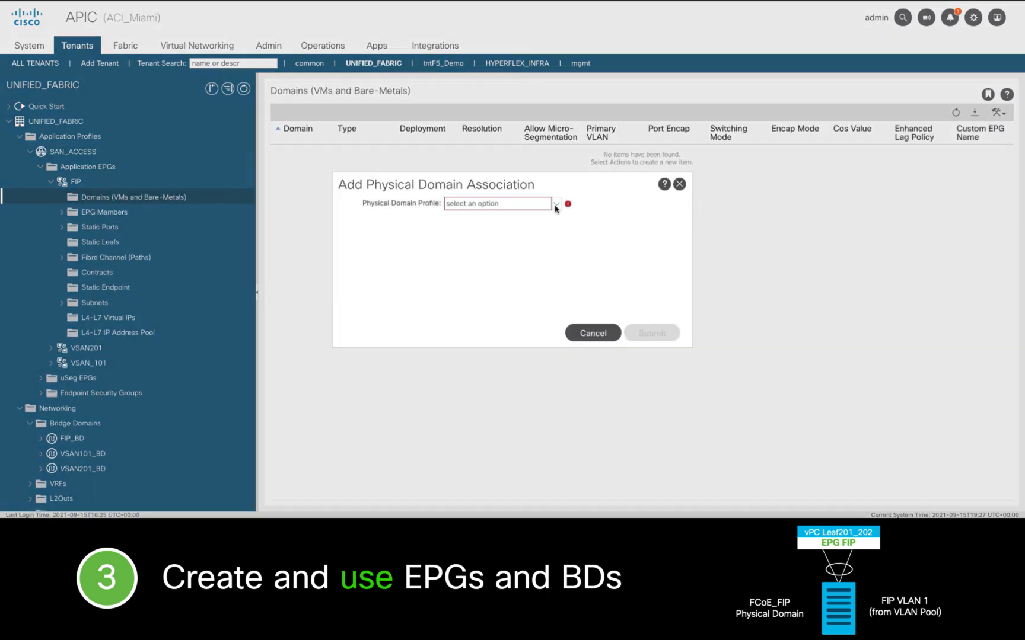
click(556, 203)
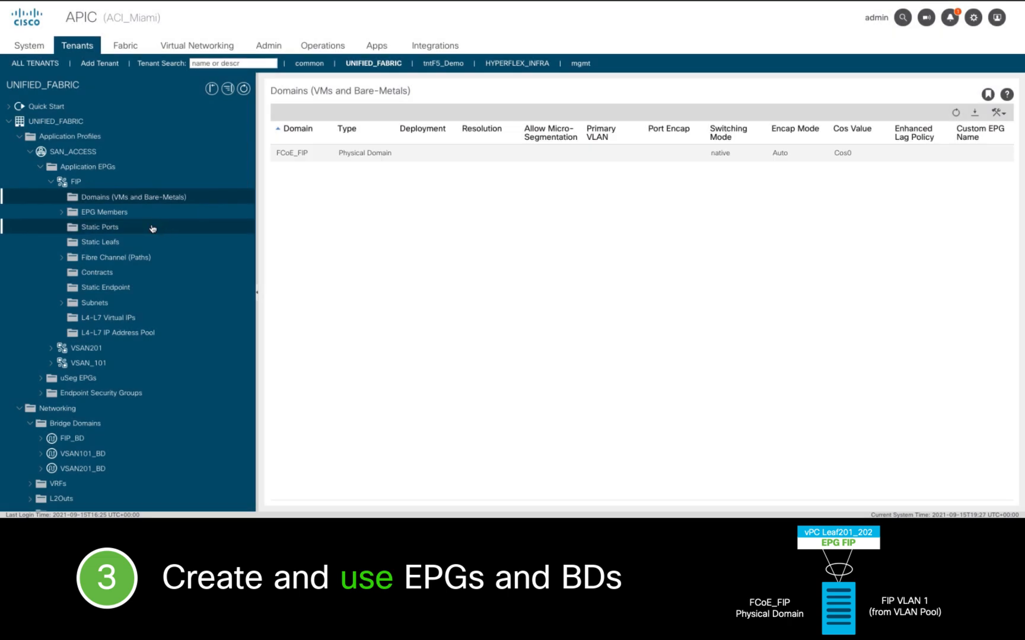
click(100, 226)
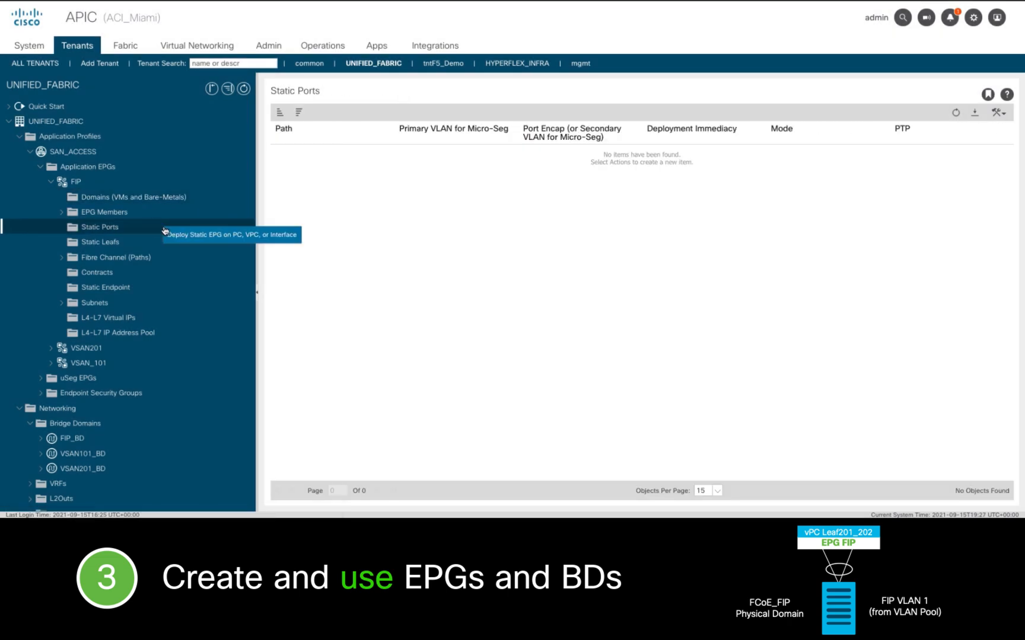
- Deploy the FIP EPG statically on VPC_ESX1 with VLAN 1, access (802.1P) mode, immediate deployment
click(231, 235)
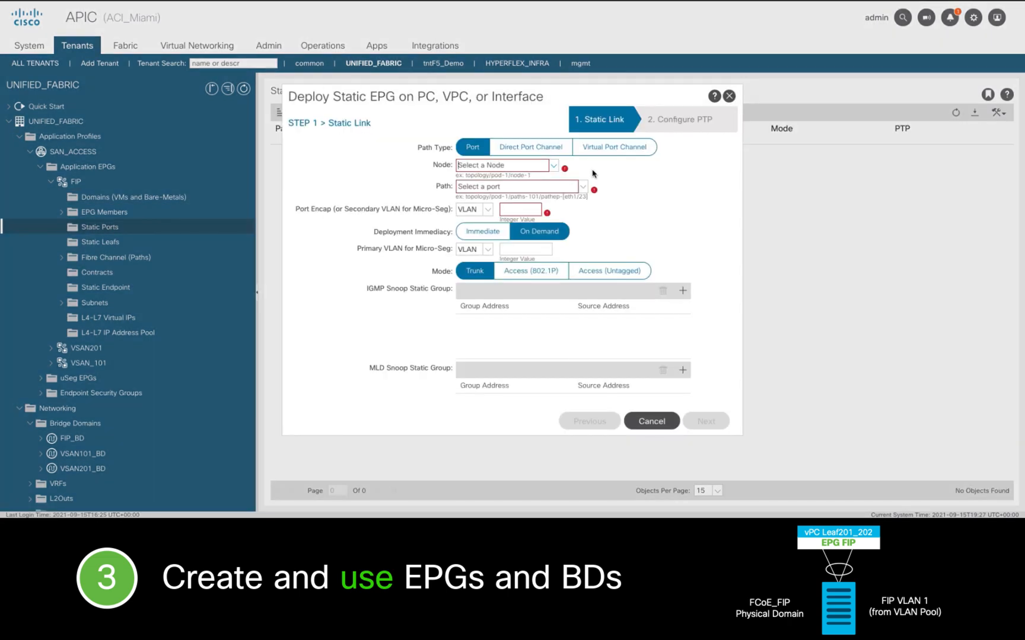
mouse_move(606, 151)
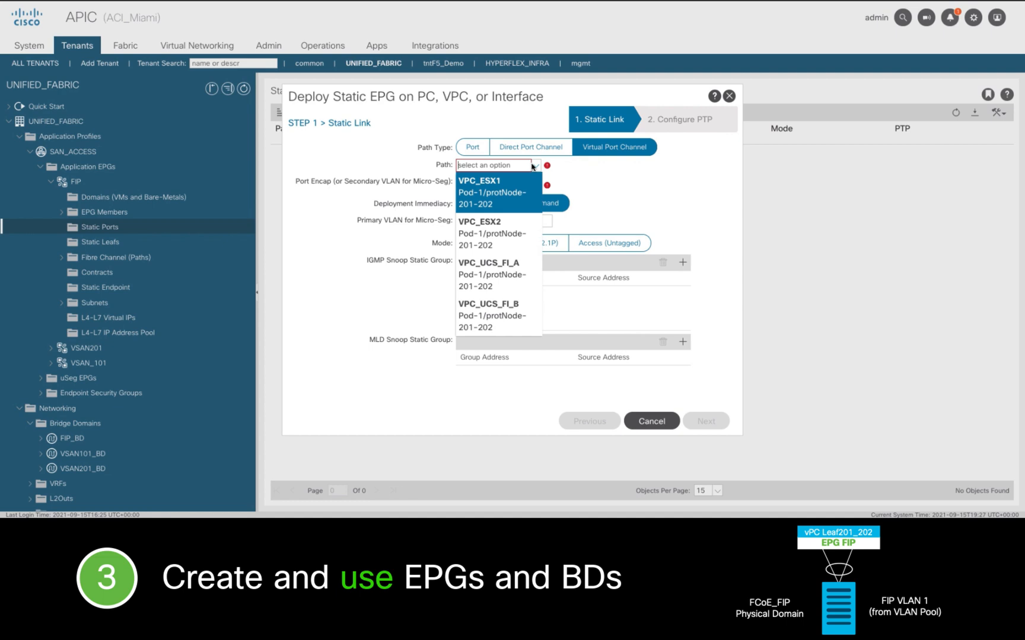
click(491, 191)
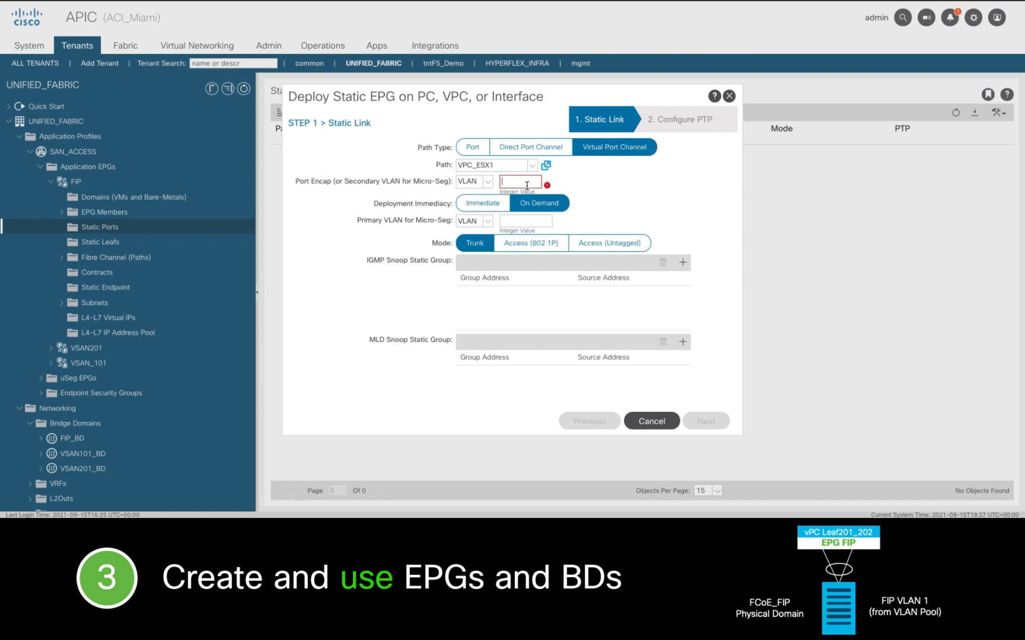
click(530, 243)
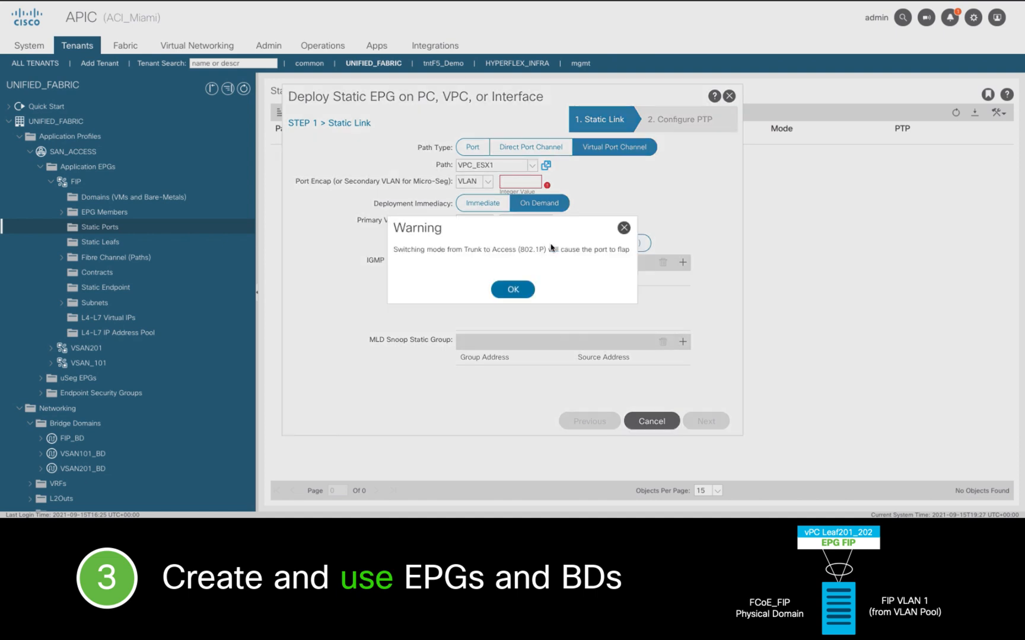
click(512, 290)
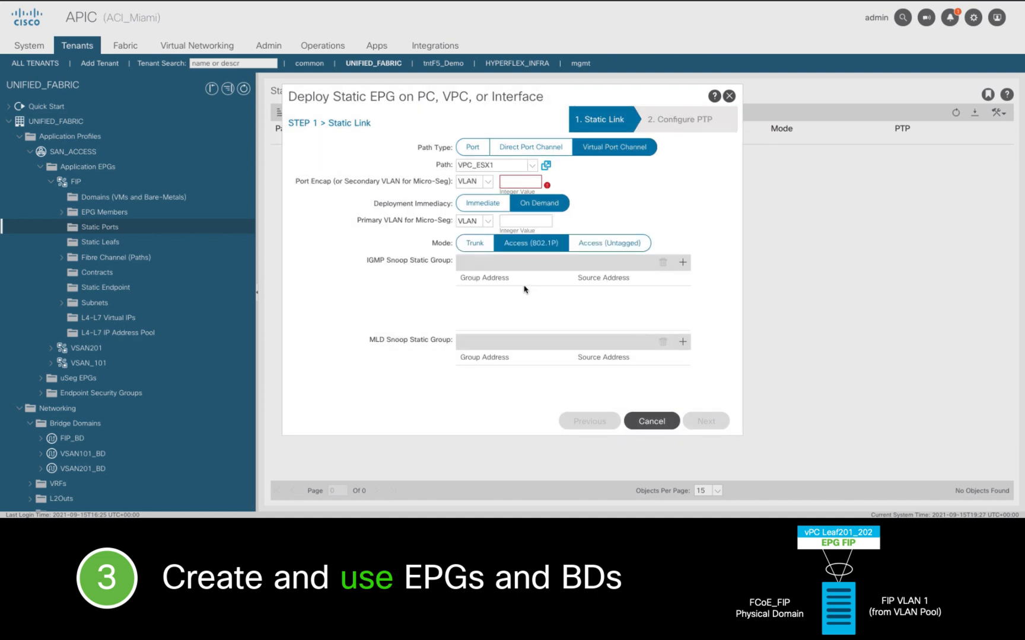
text(1)
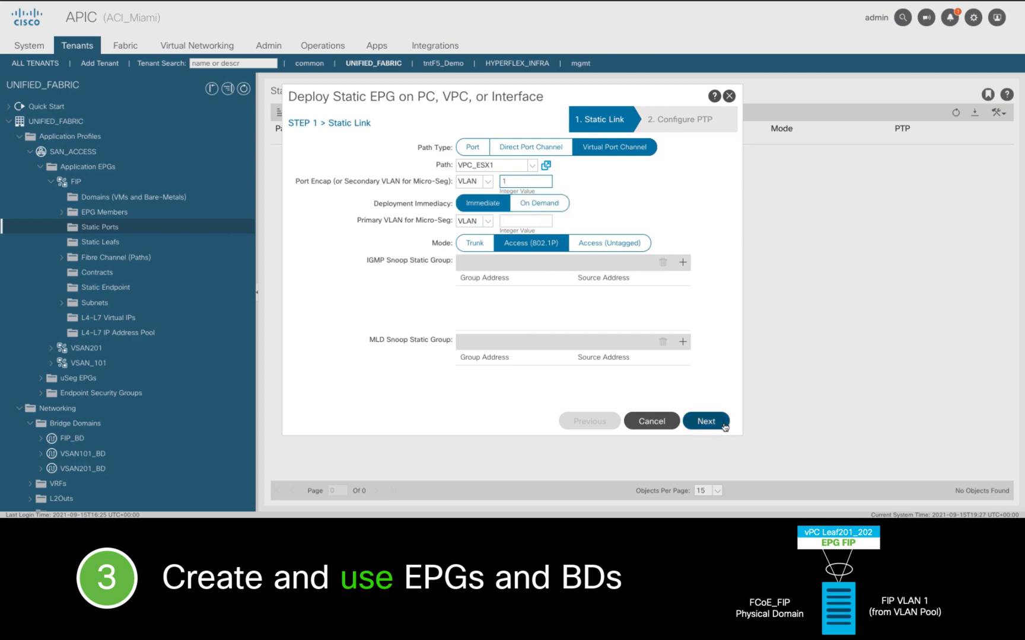
click(706, 421)
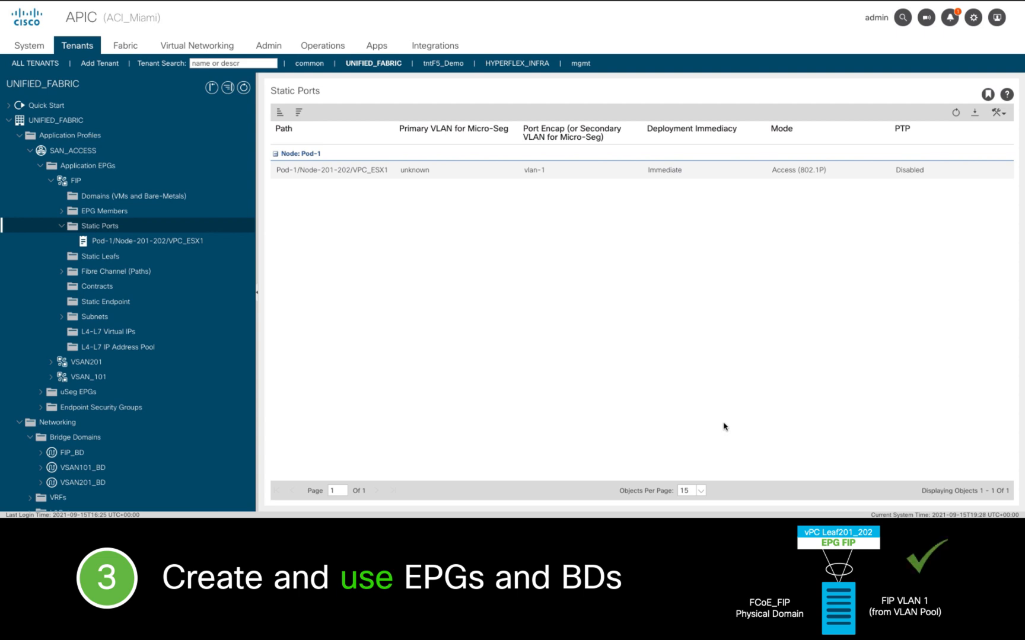
mouse_move(717, 420)
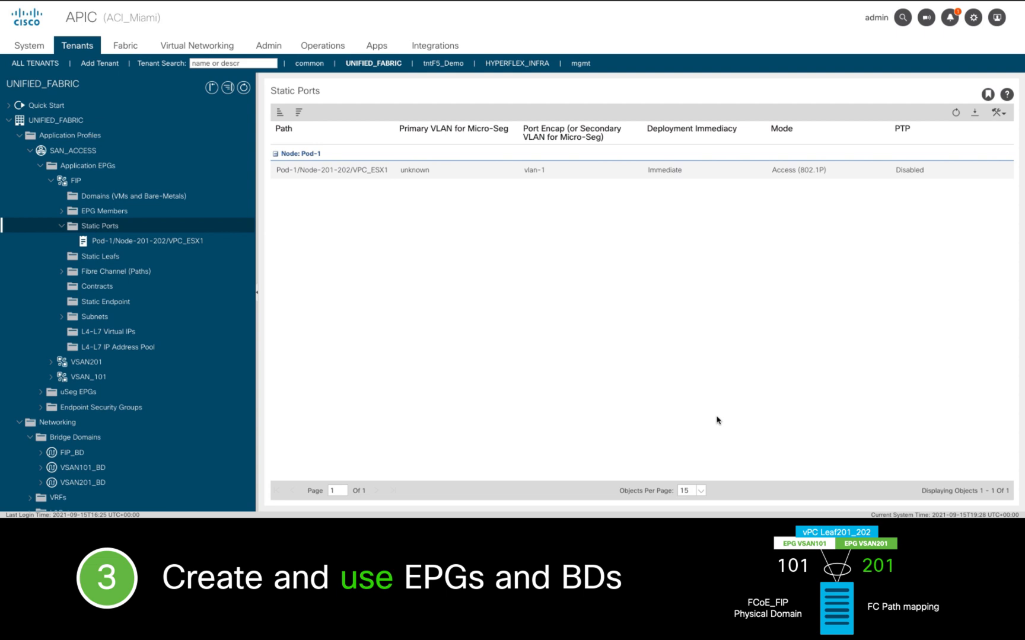
- Show the domain associations of the VSAN_101 EPG
click(53, 376)
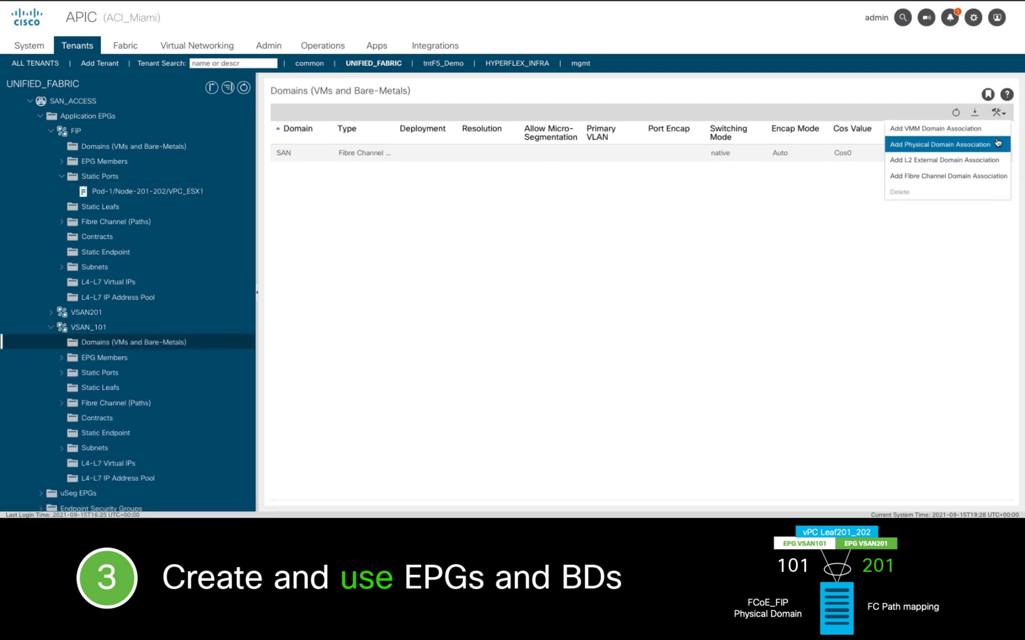
- Associate the VSAN_101 EPG with the FCoE_FIP physical domain
click(939, 145)
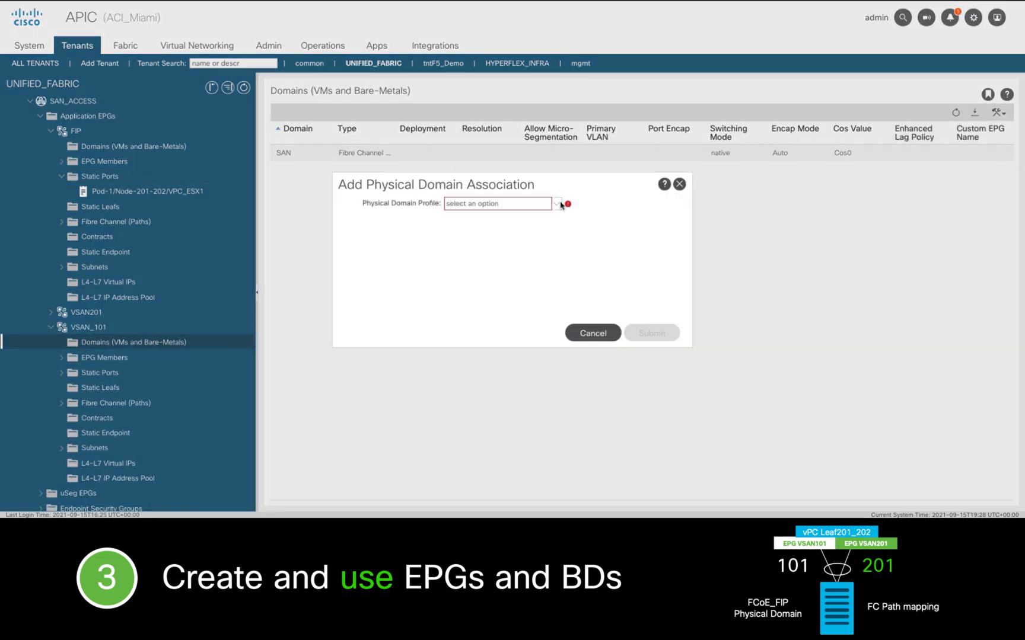
click(650, 332)
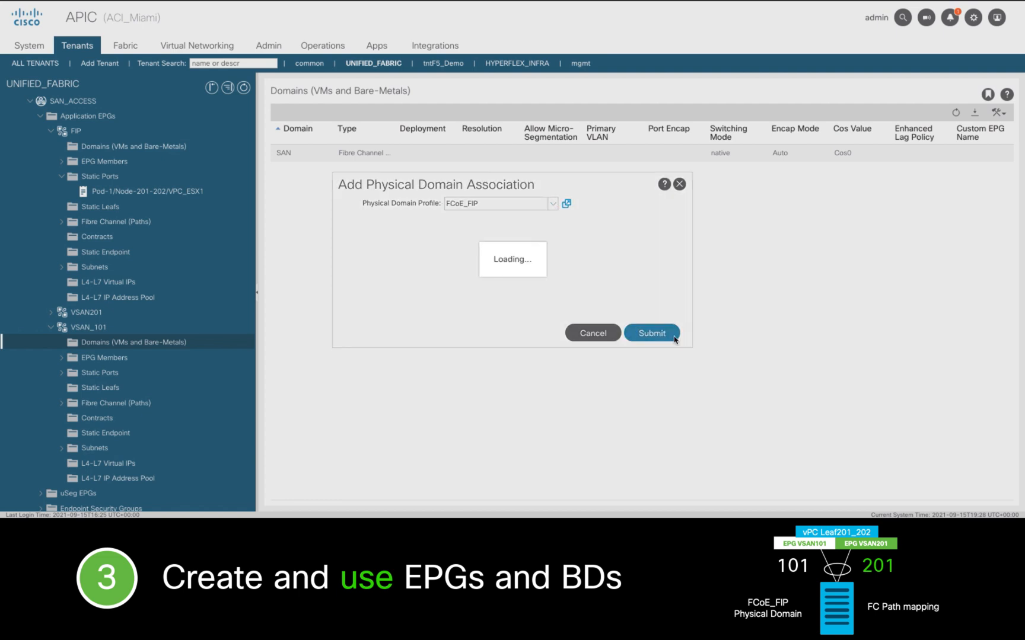
click(650, 332)
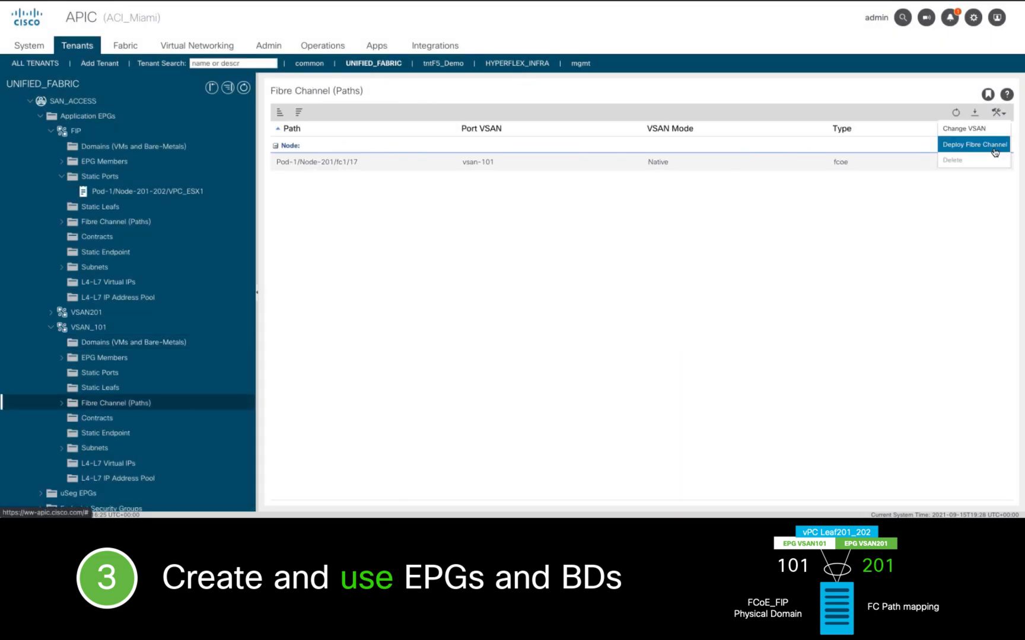
- Deploy a native vsan-101 Fibre Channel path for VSAN_101 over virtual port channel VPC_ESX1
click(974, 145)
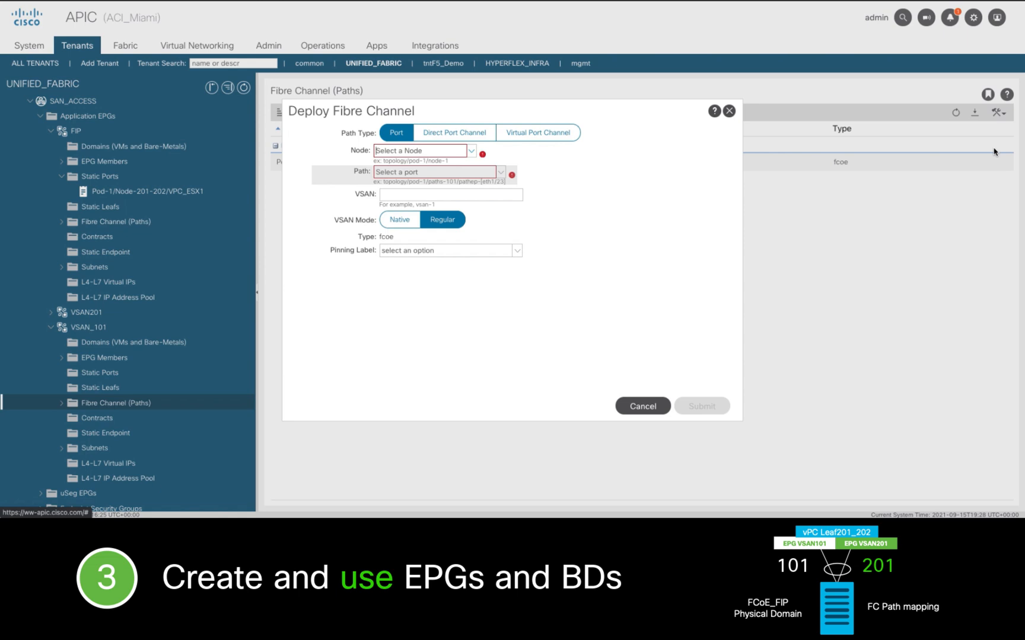
click(538, 133)
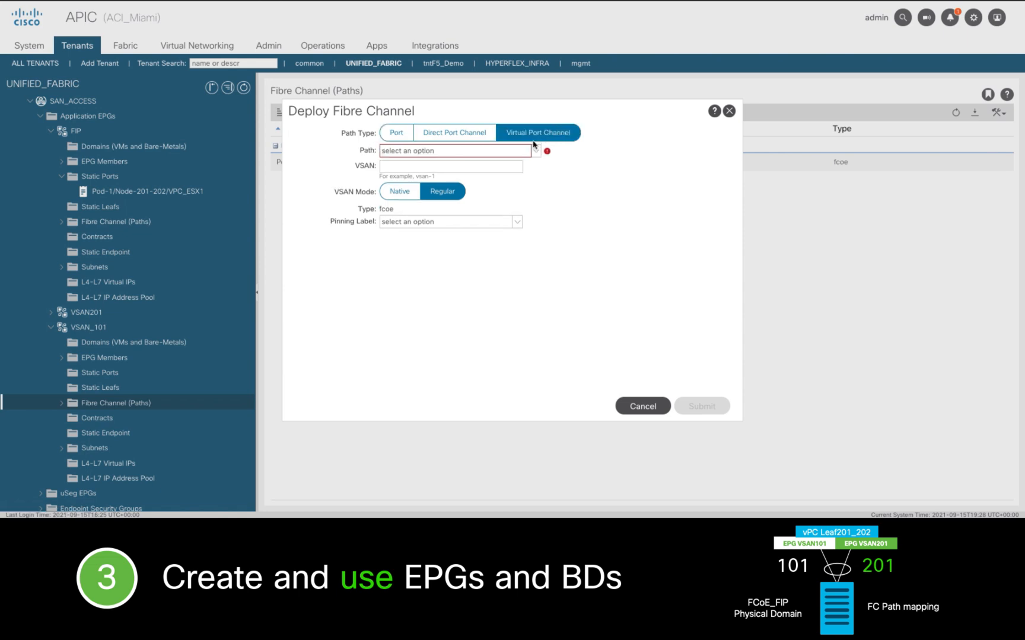
click(453, 151)
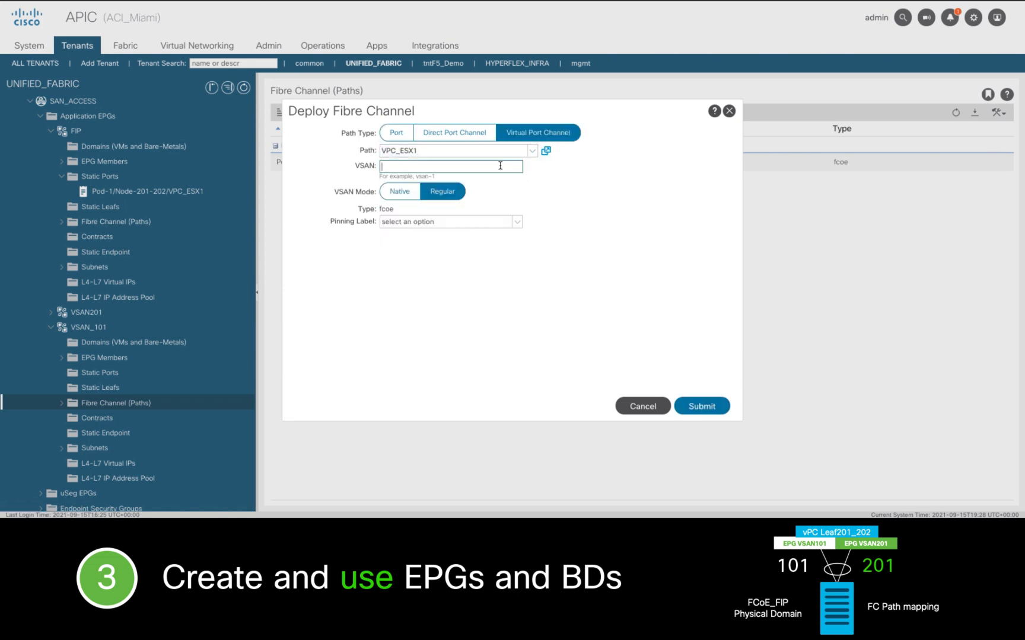
text(vsan-101)
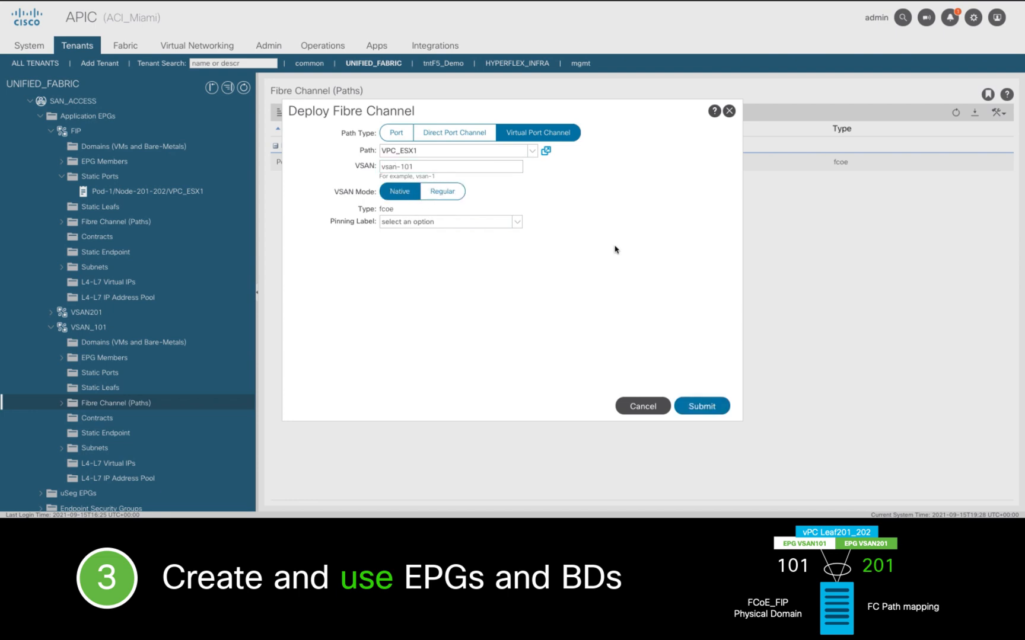
click(701, 406)
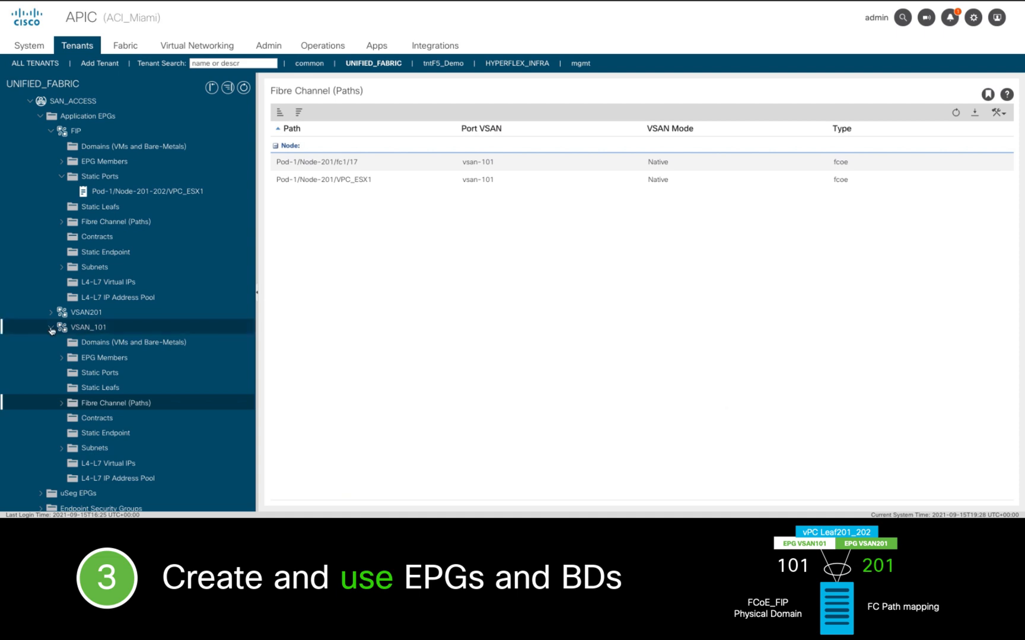
- Associate the VSAN201 EPG with the FCoE_FIP physical domain
click(51, 312)
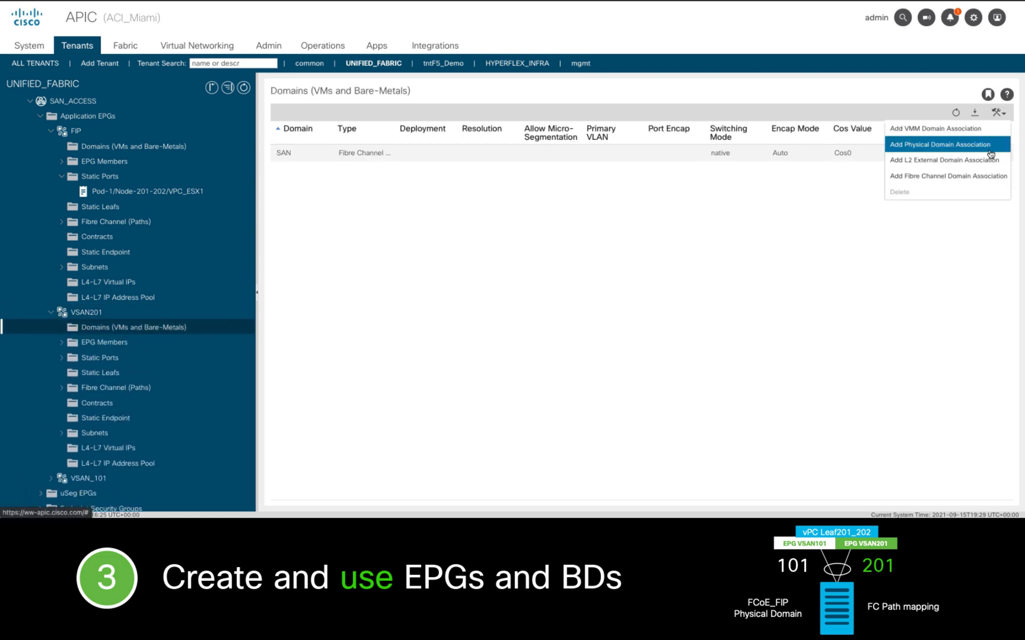
click(940, 144)
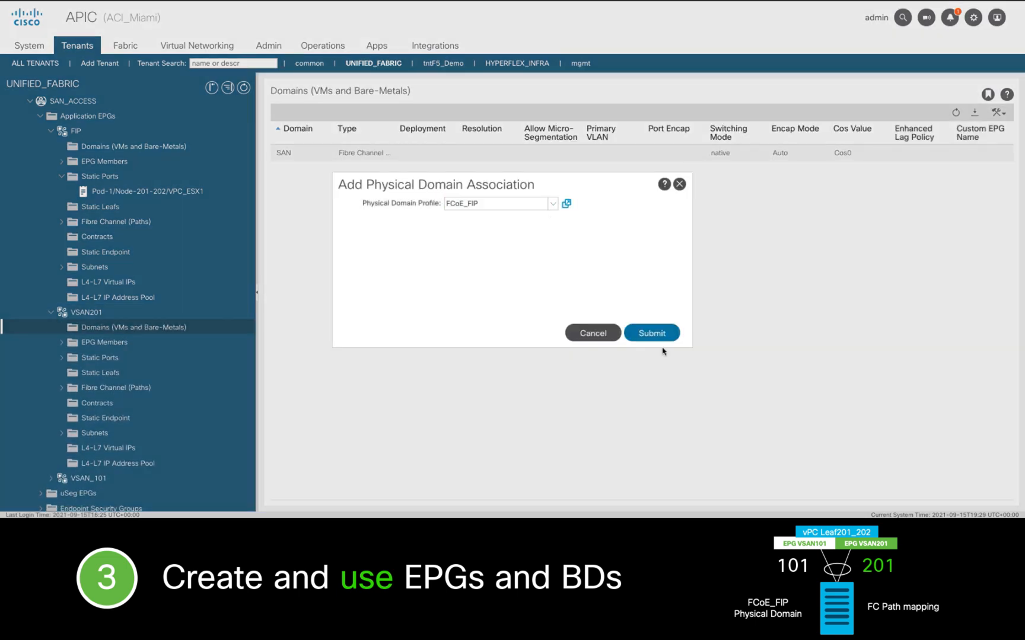
click(651, 332)
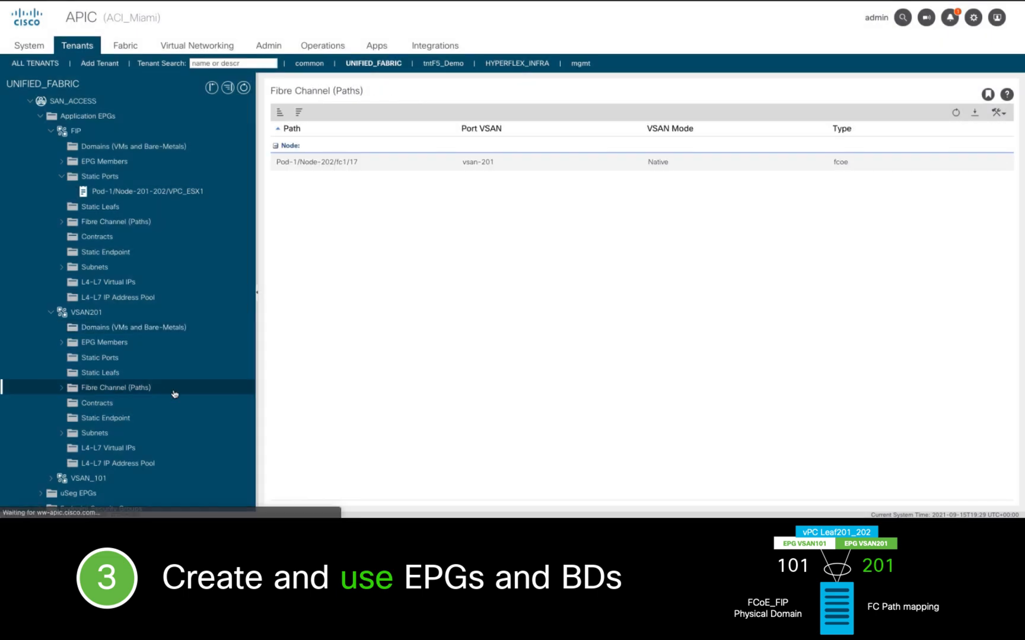
- Deploy a regular vsan-201 Fibre Channel path for VSAN201 over VPC_ESX1
click(997, 113)
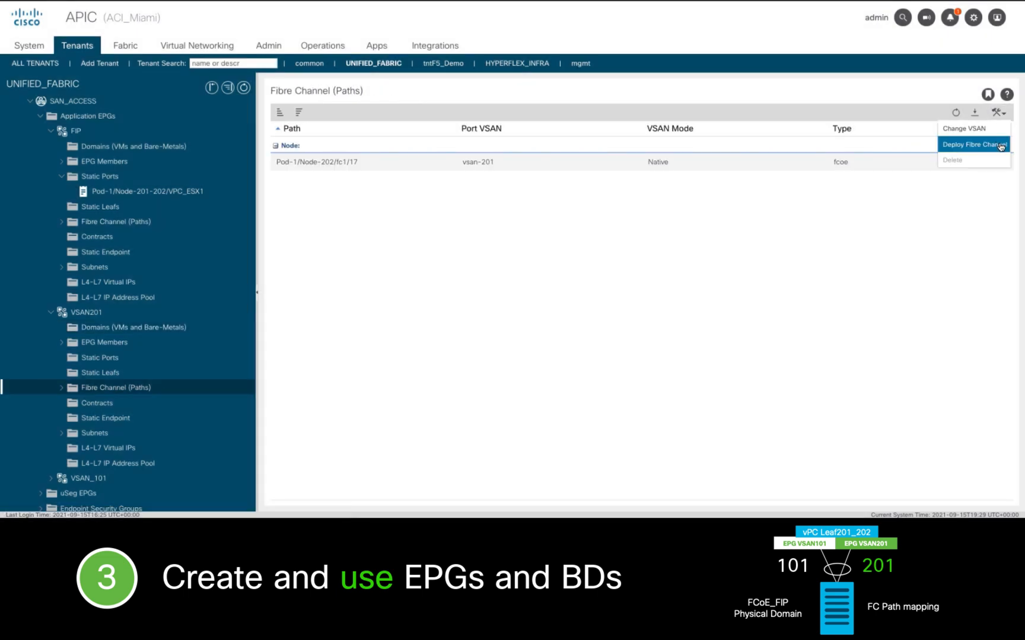
click(972, 144)
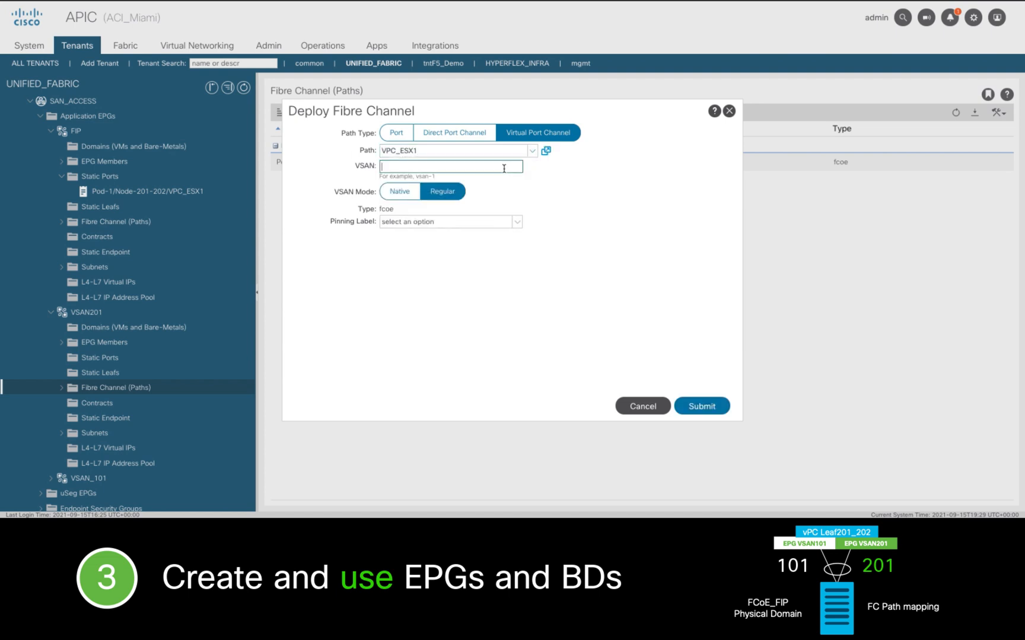
text(vsan-201)
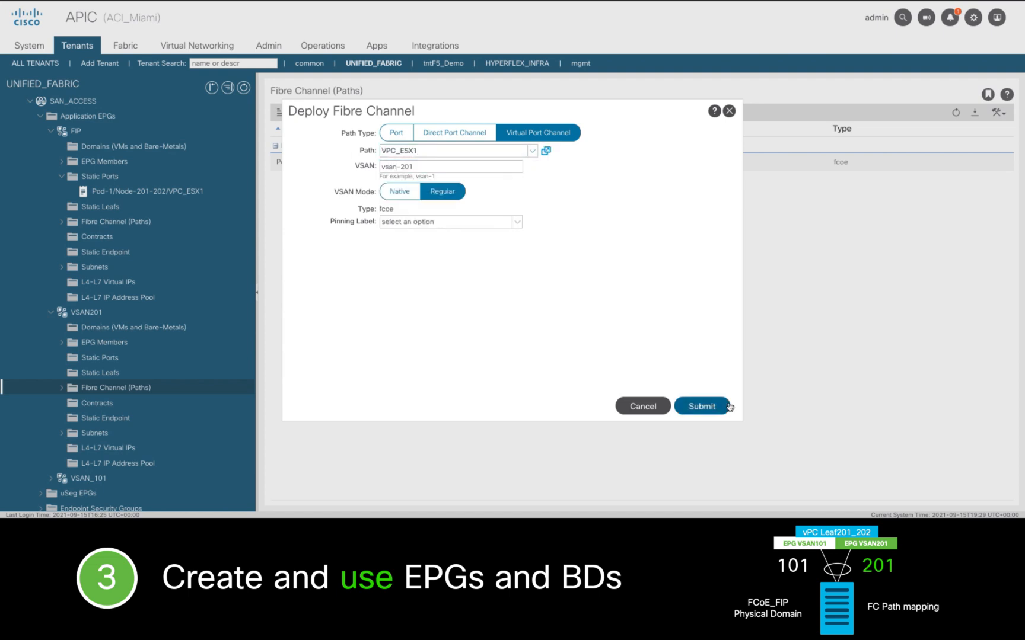
click(700, 405)
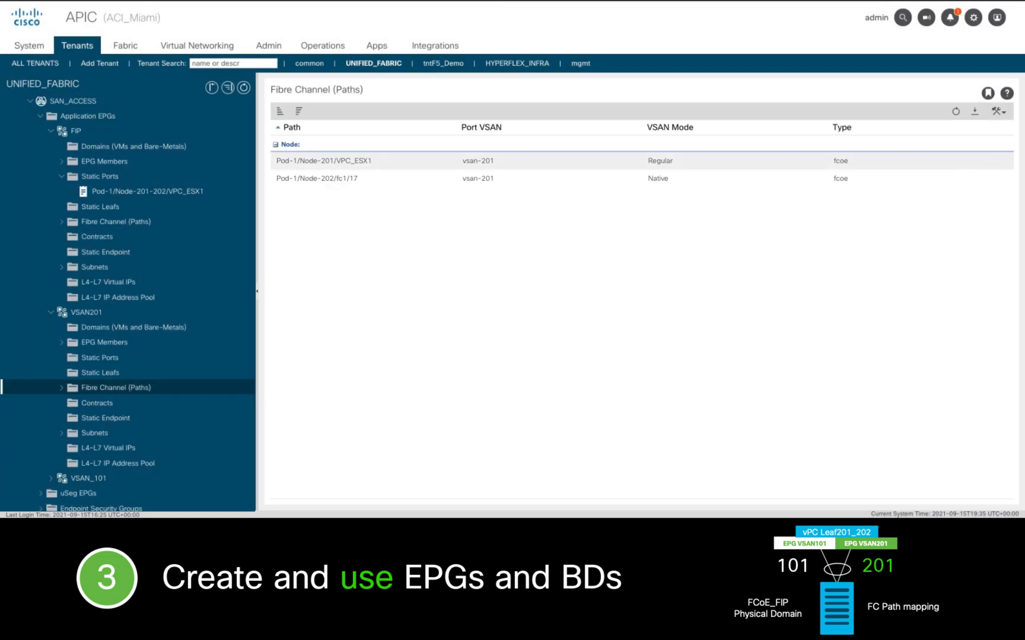
mouse_move(126, 45)
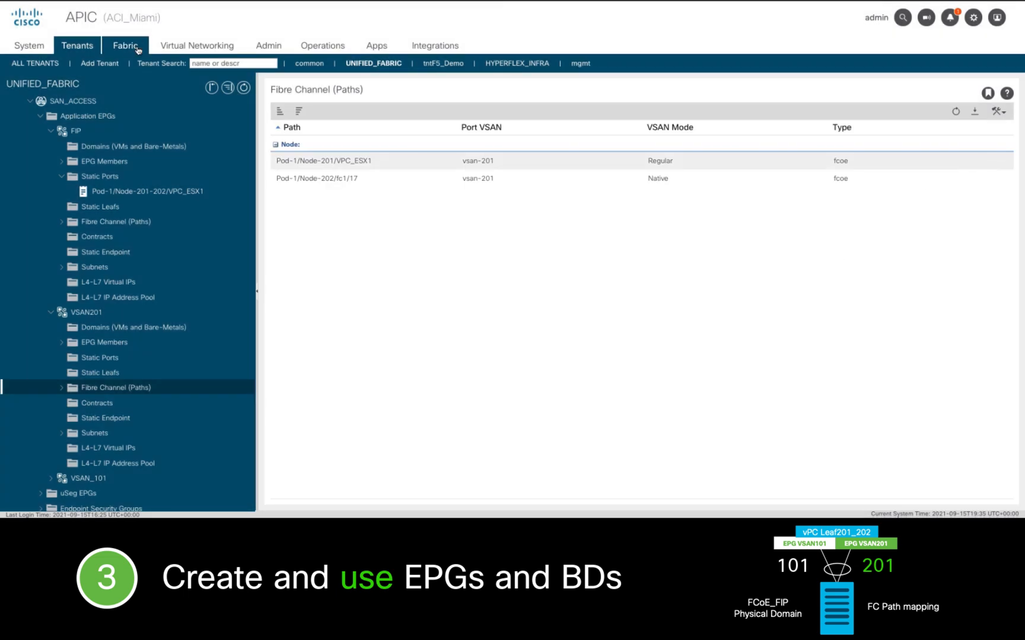
- In Fabric Inventory, show Leaf201's VFC interface vfc-po3 operational details
click(125, 45)
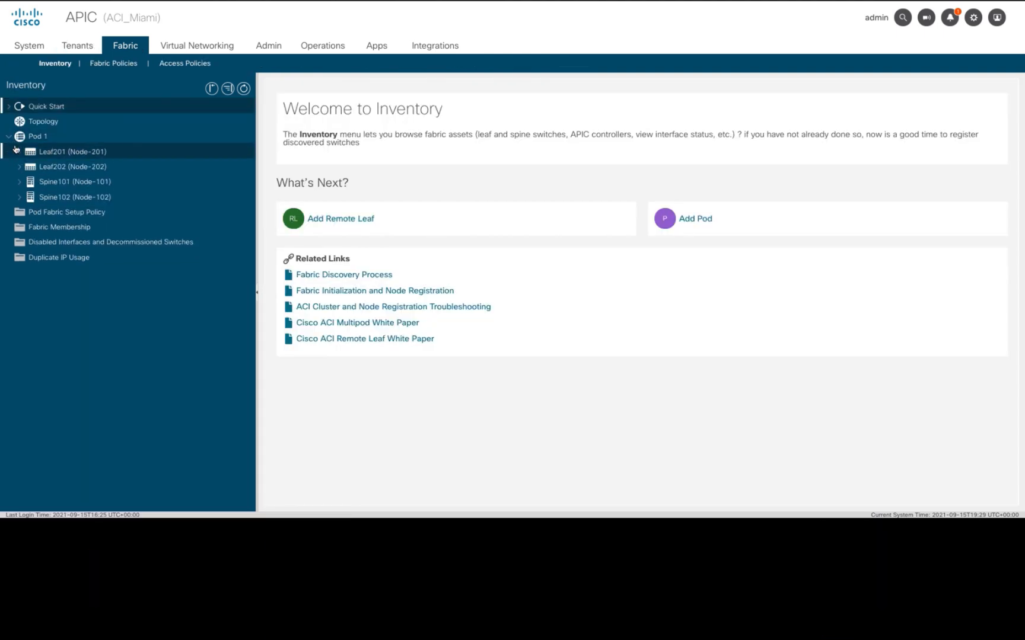
click(12, 152)
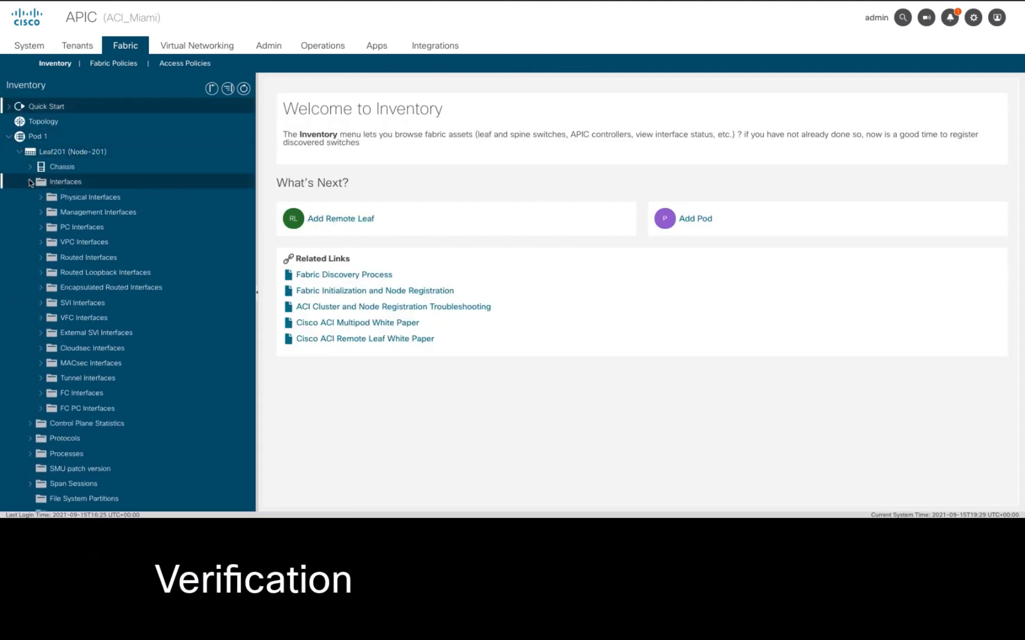
click(41, 318)
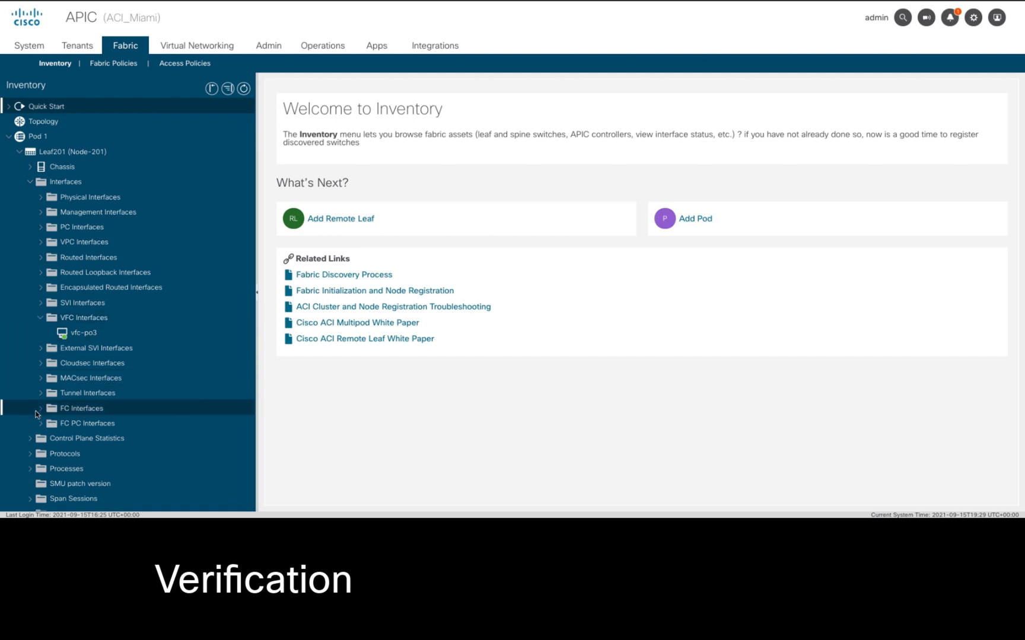
click(42, 408)
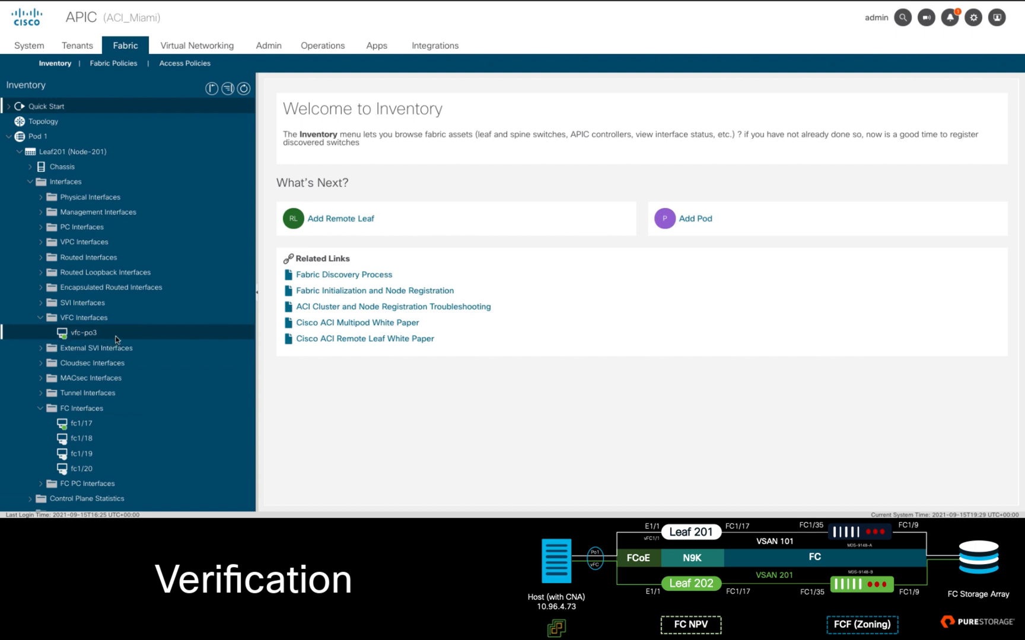
click(80, 332)
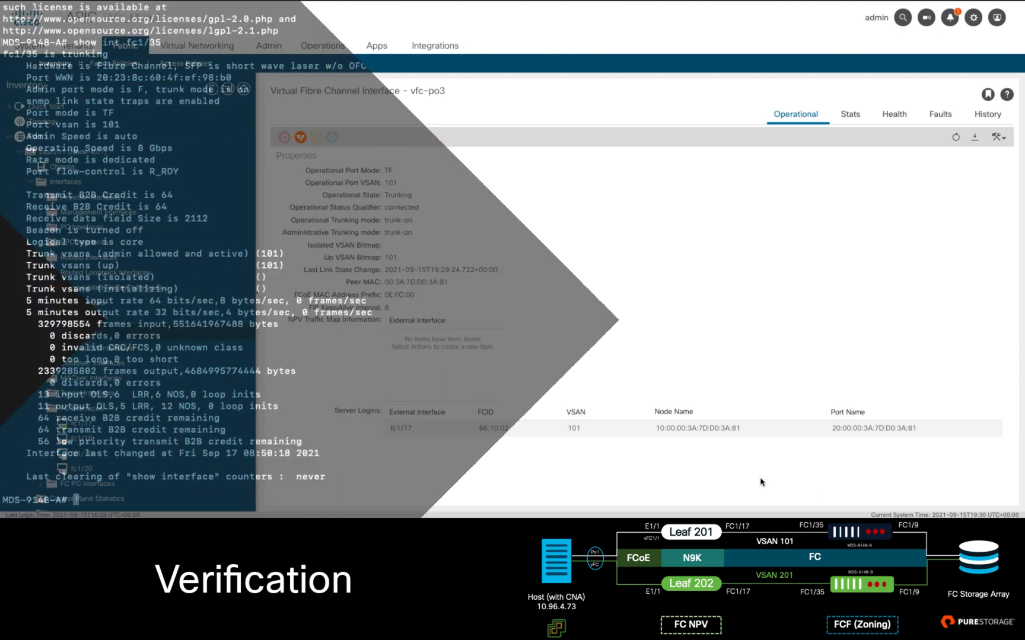
- Run show zoneset on MDS-9148-A to list the switch's zonesets
text(show zoneset)
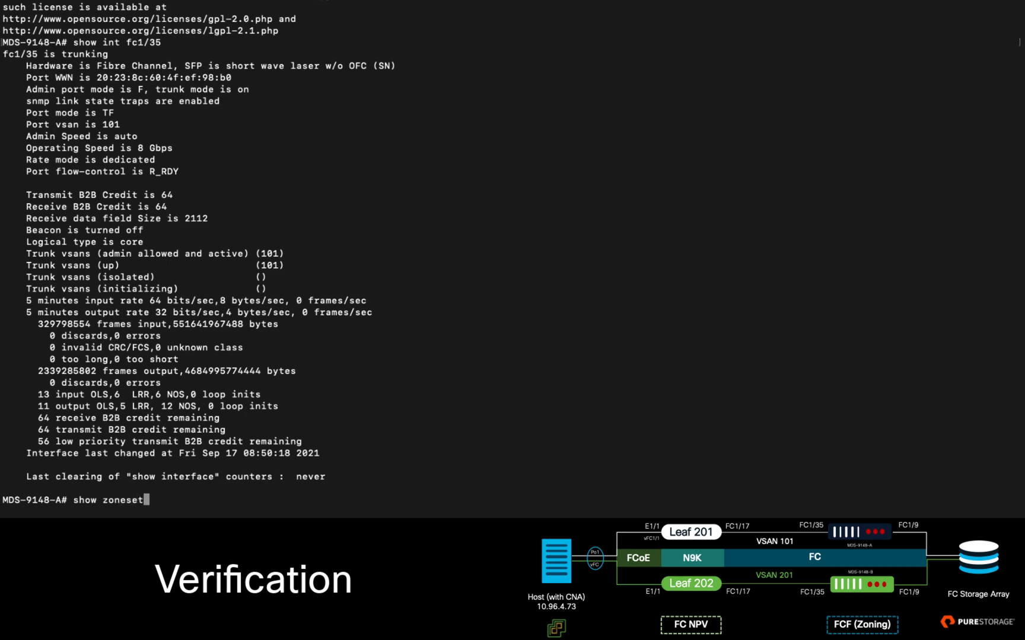
key(Return)
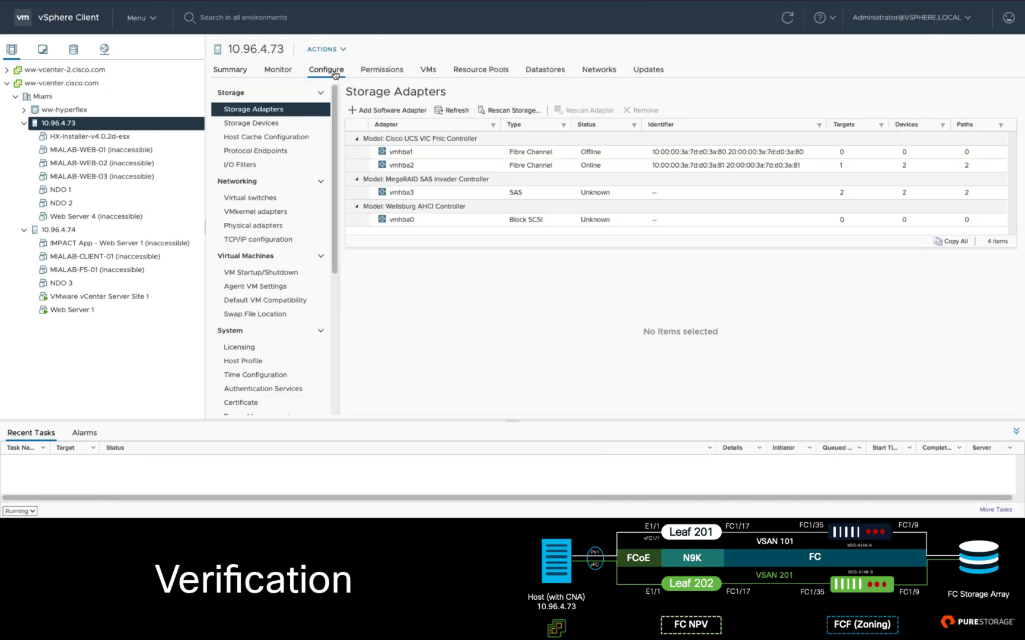
- Confirm vmhba2 is online with two paths, then show host 10.96.4.73's Storage Devices
click(401, 165)
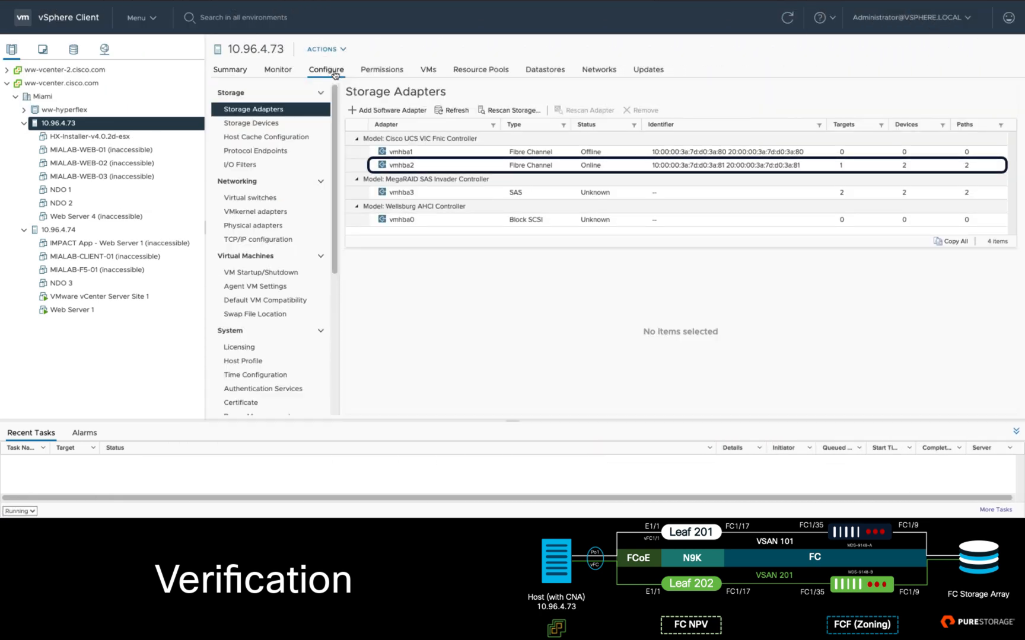
click(251, 123)
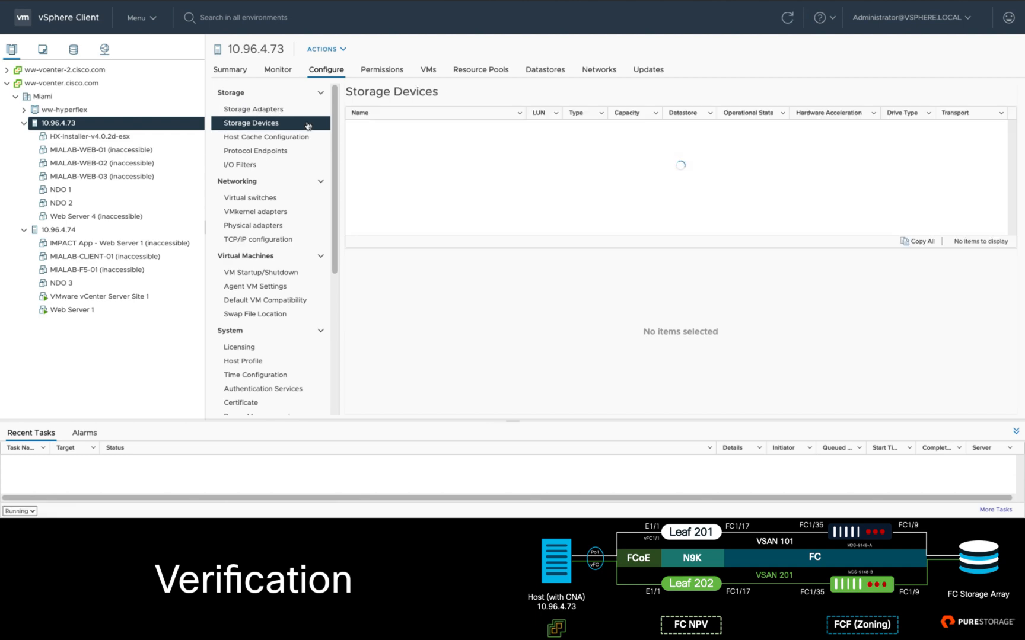